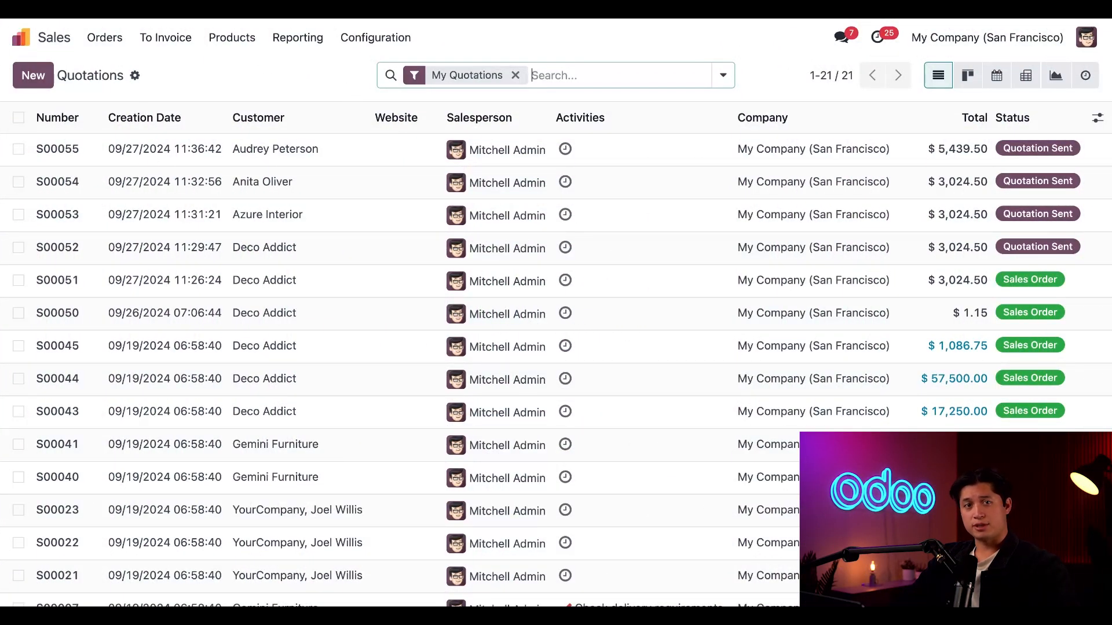
Open the Sales settings and confirm Variants is enabled under Product Catalog
left_click(375, 37)
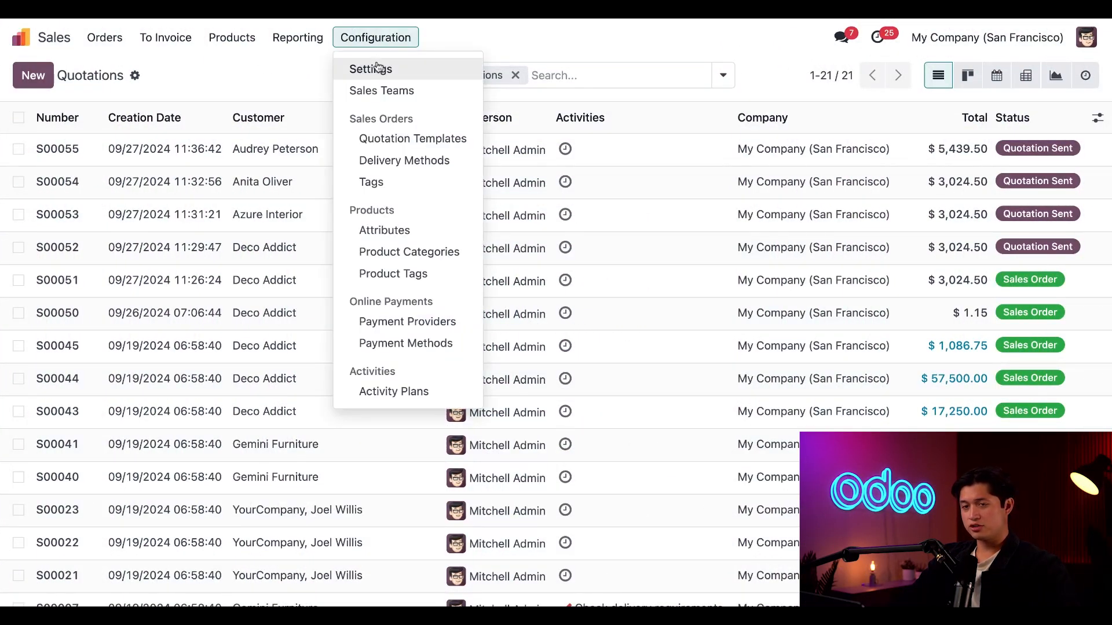
left_click(370, 69)
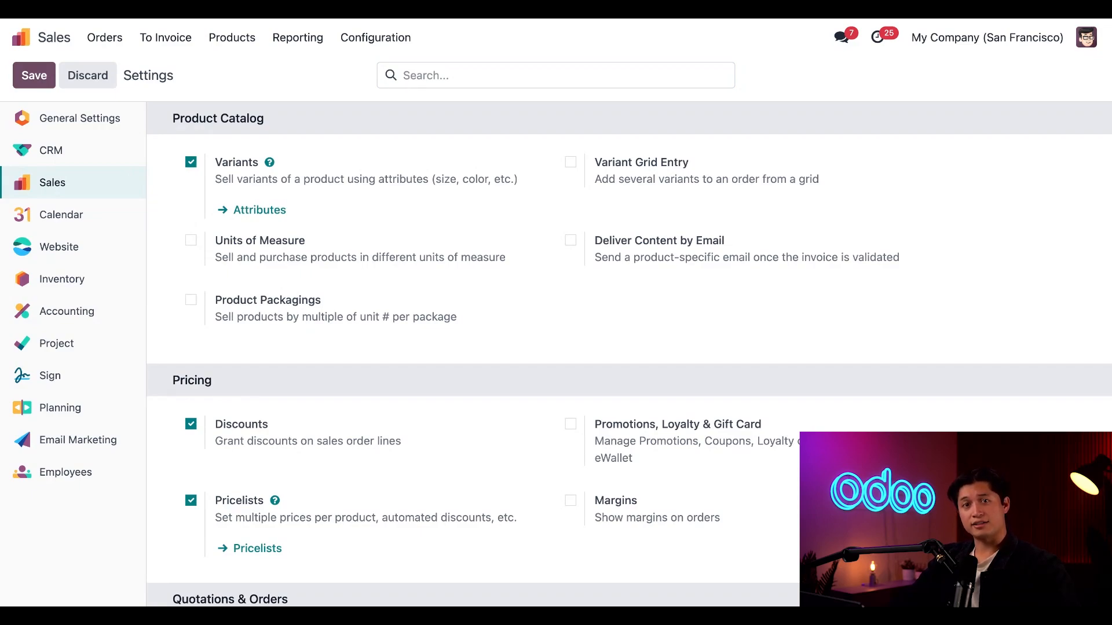
mouse_move(262, 215)
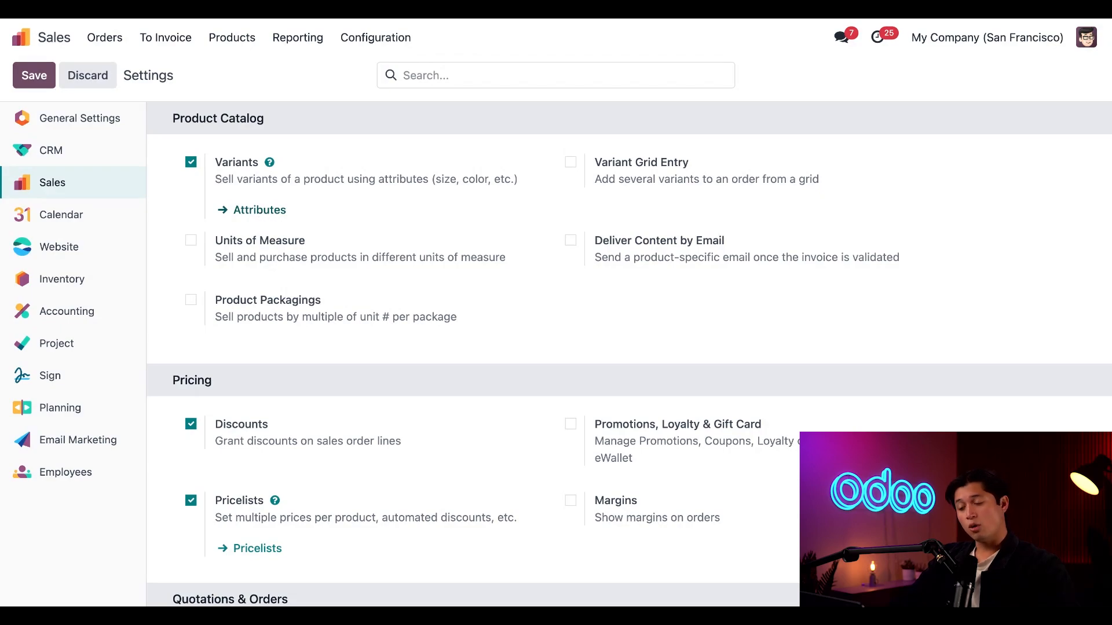
Open Configuration > Products > Attributes to list the 14 existing attributes
left_click(375, 38)
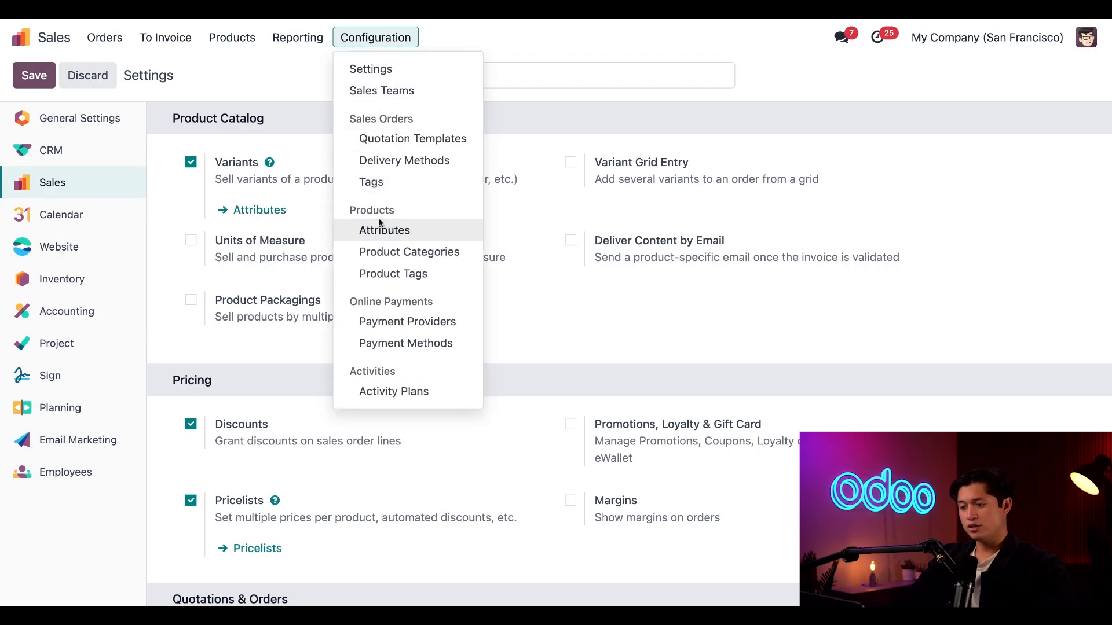
left_click(385, 230)
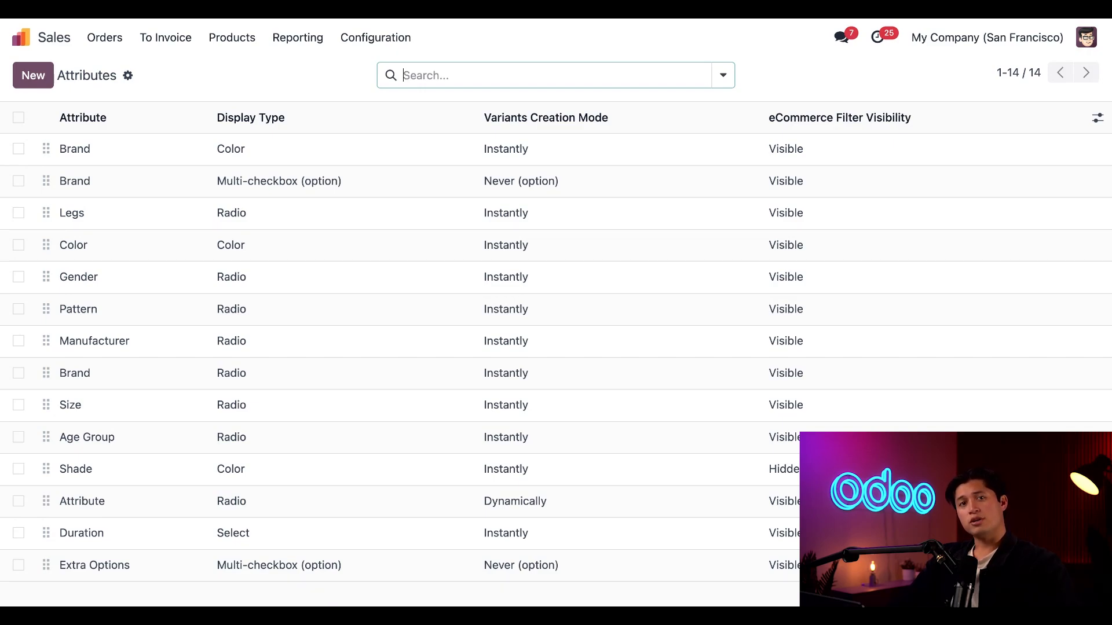
Start a new attribute named Material, keeping Radio display and Instantly variant creation
left_click(33, 75)
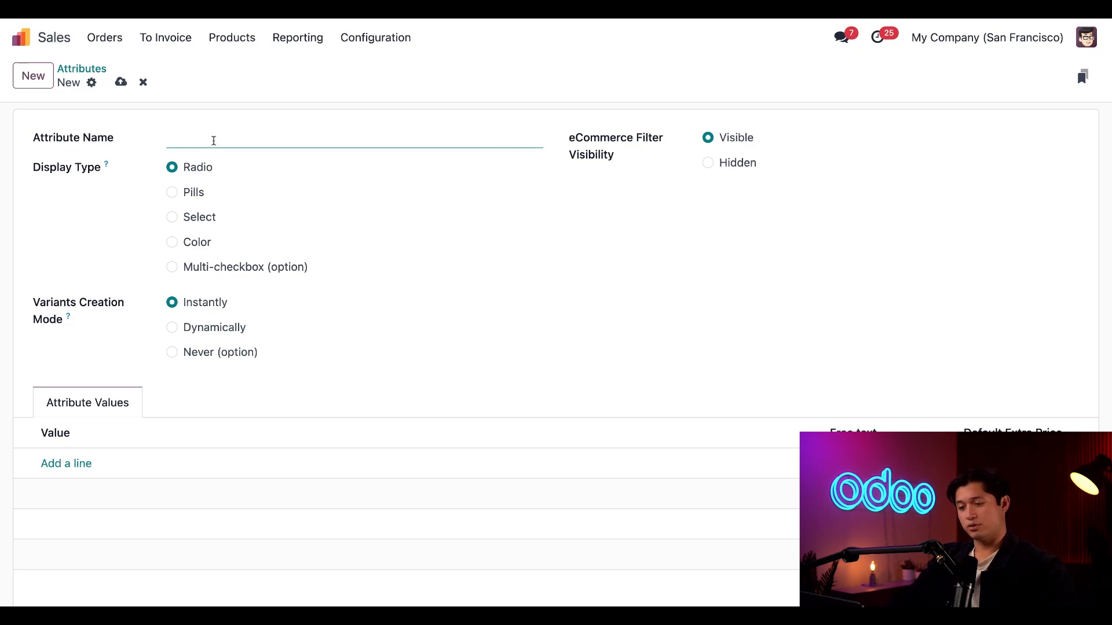
type("Material")
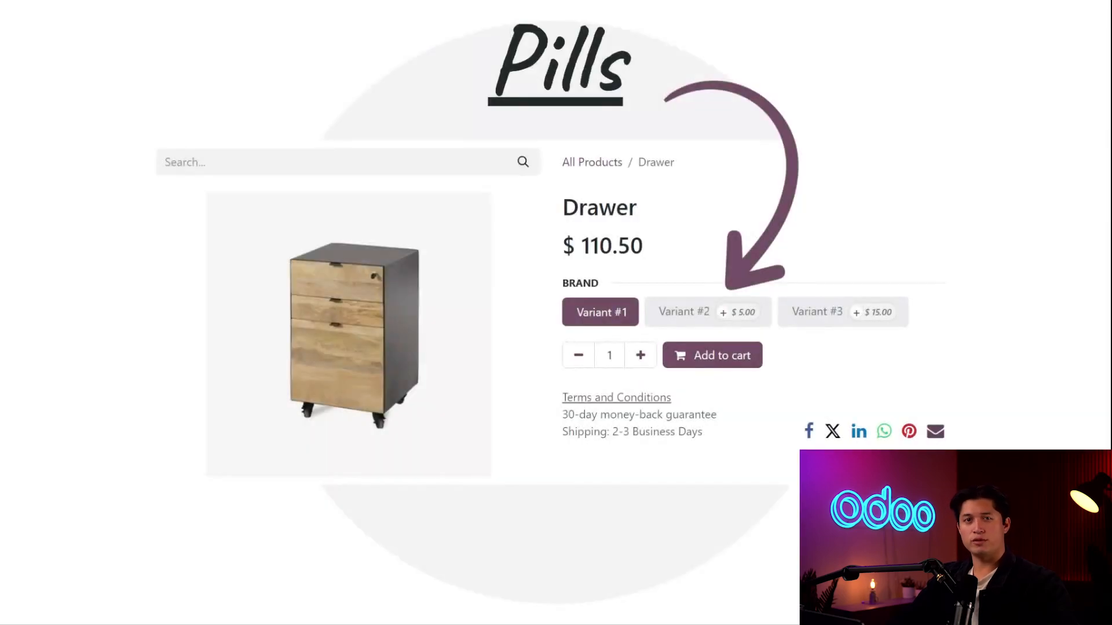
left_click(702, 312)
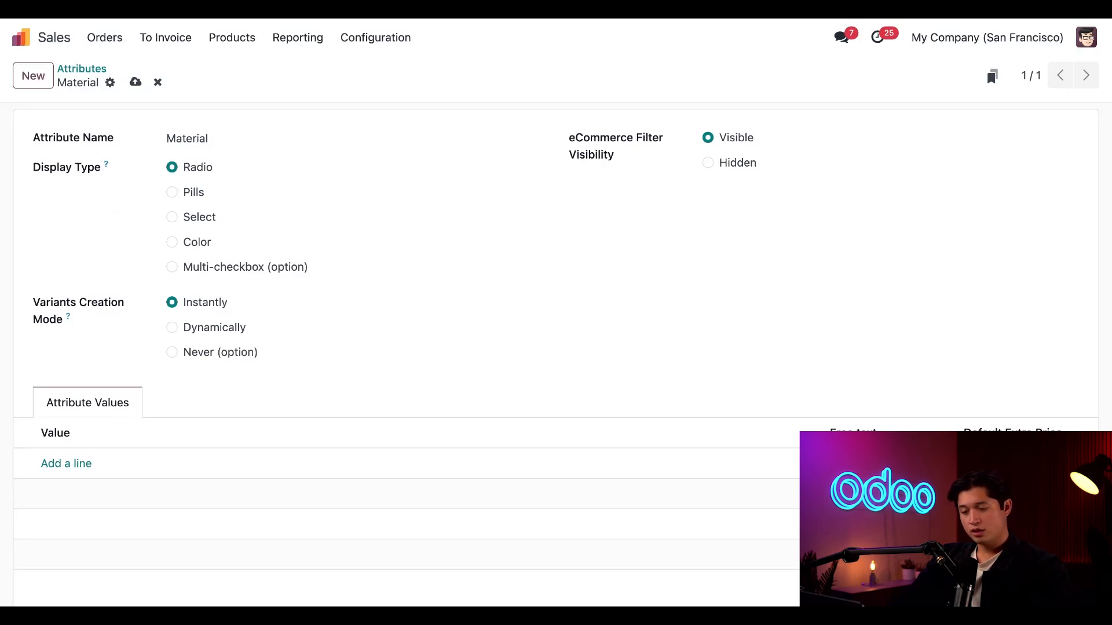
mouse_move(89, 342)
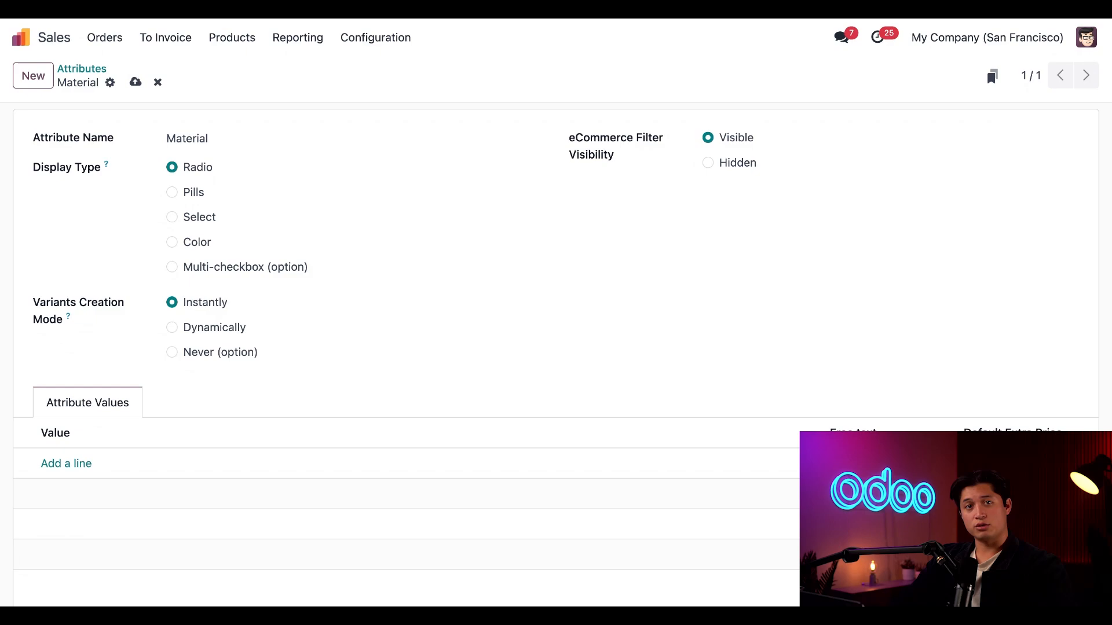
mouse_move(117, 354)
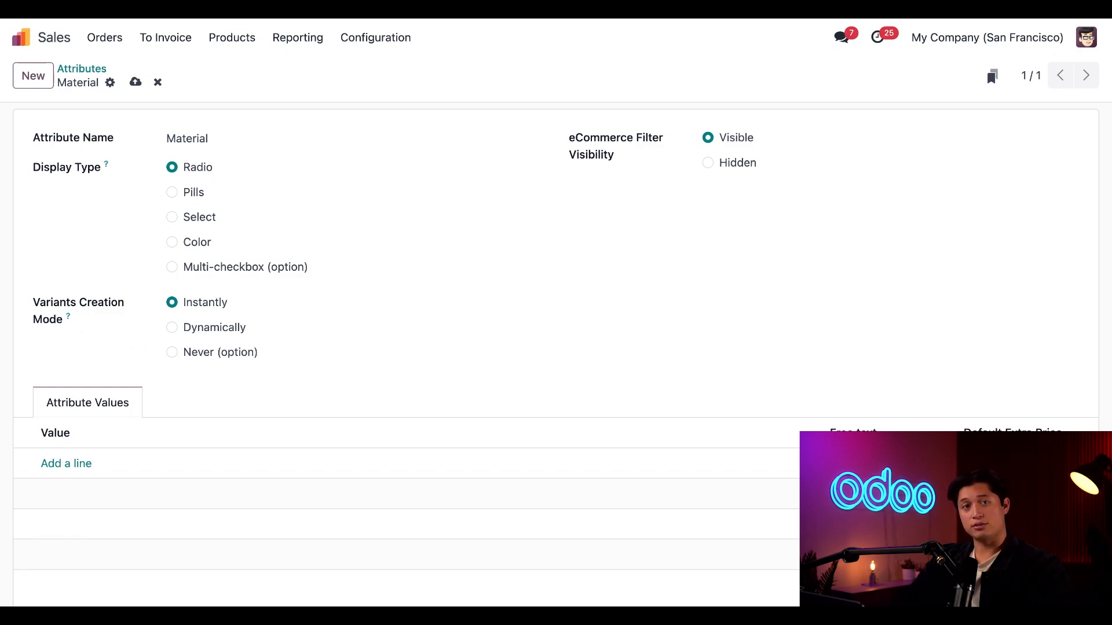
mouse_move(149, 374)
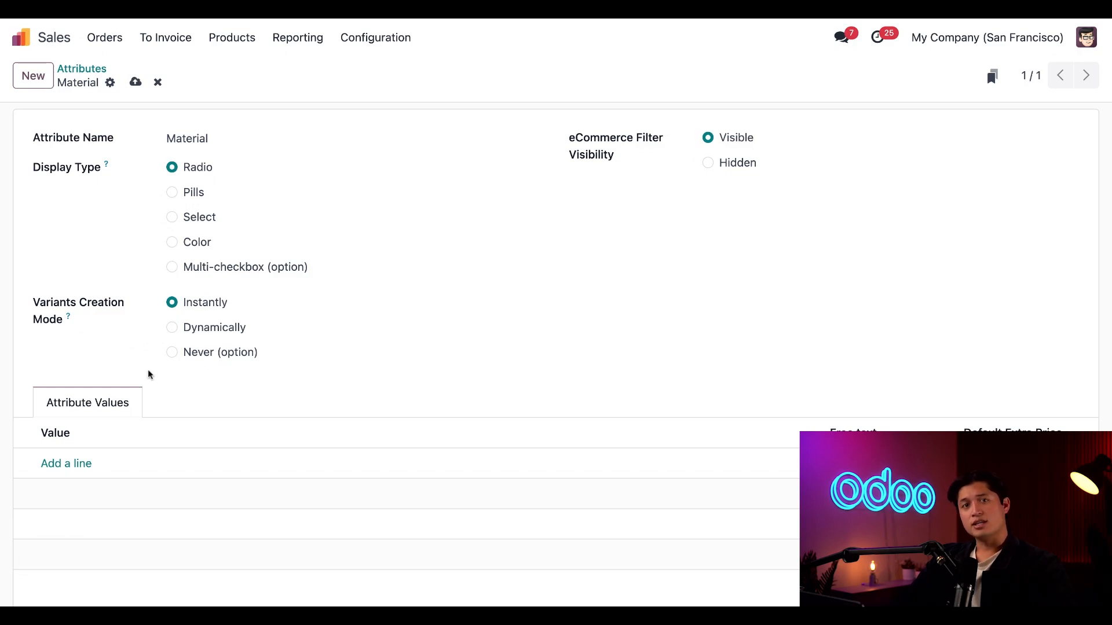
mouse_move(140, 373)
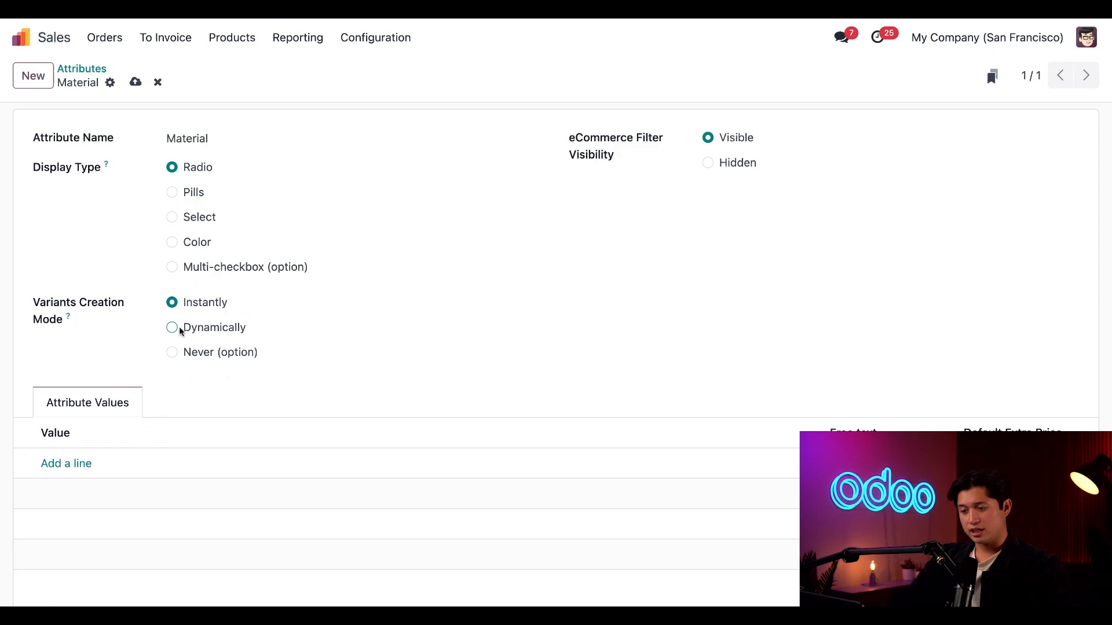
mouse_move(151, 335)
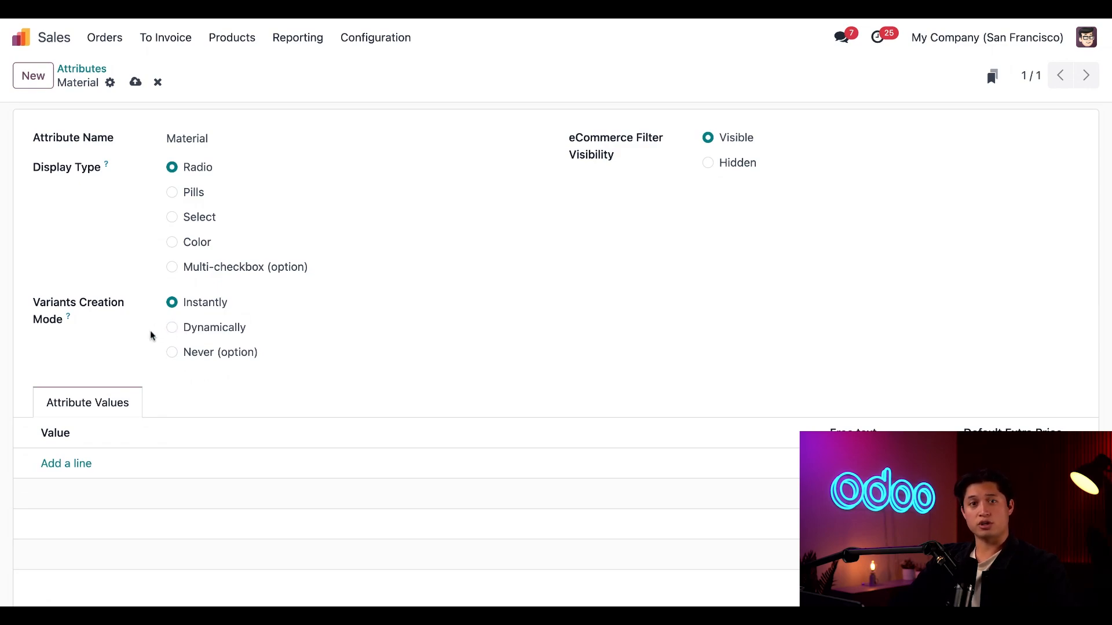
mouse_move(578, 177)
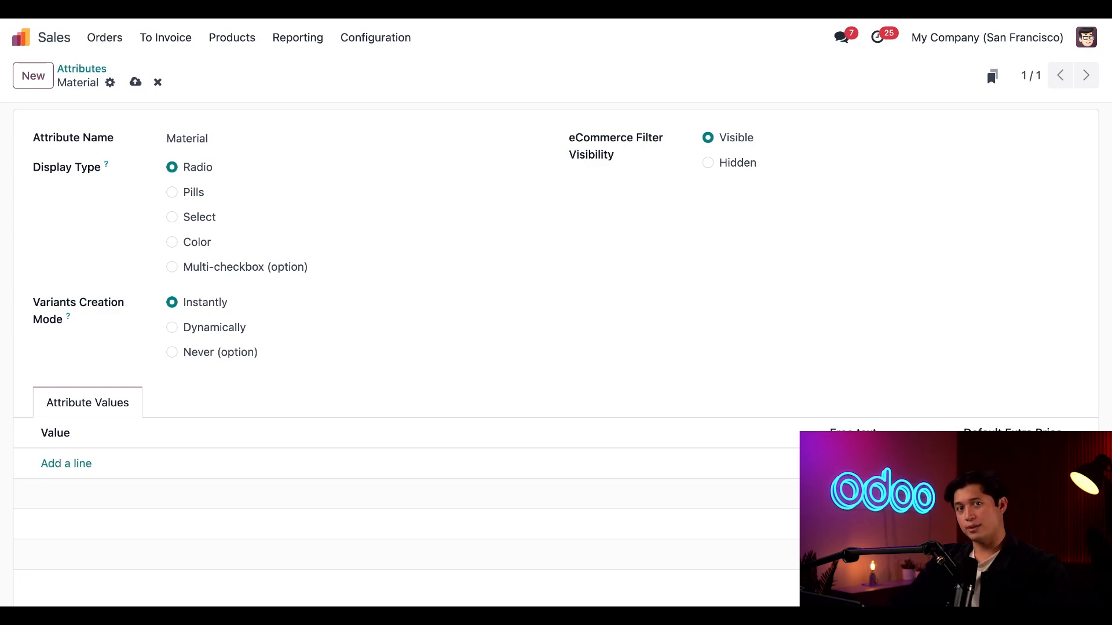
mouse_move(589, 221)
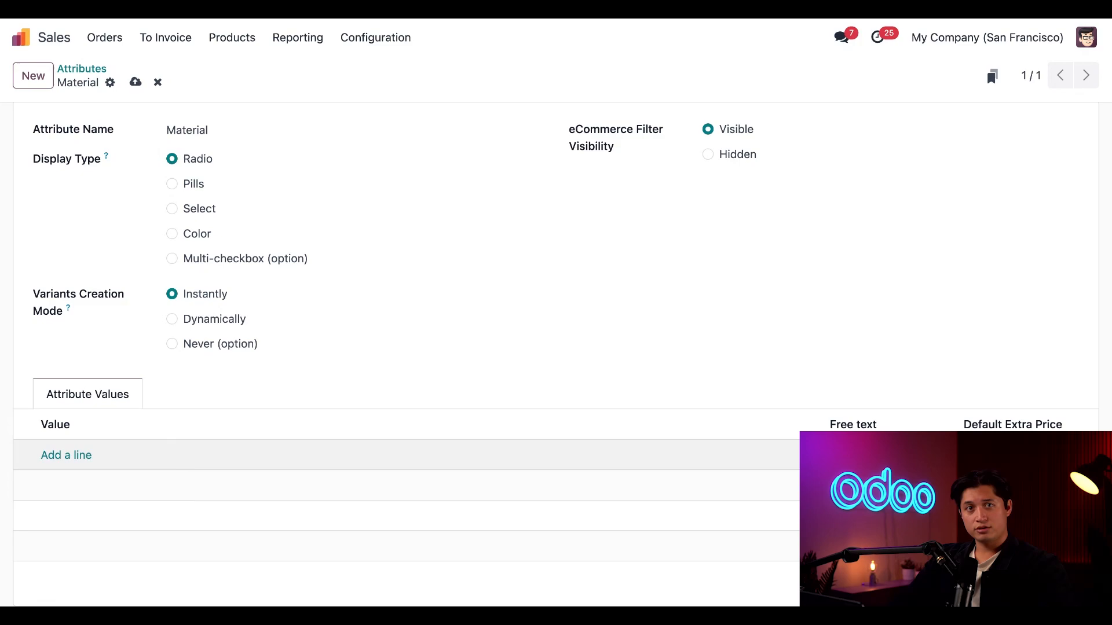
Add Cotton as the Material attribute's first value, with no extra price
left_click(66, 454)
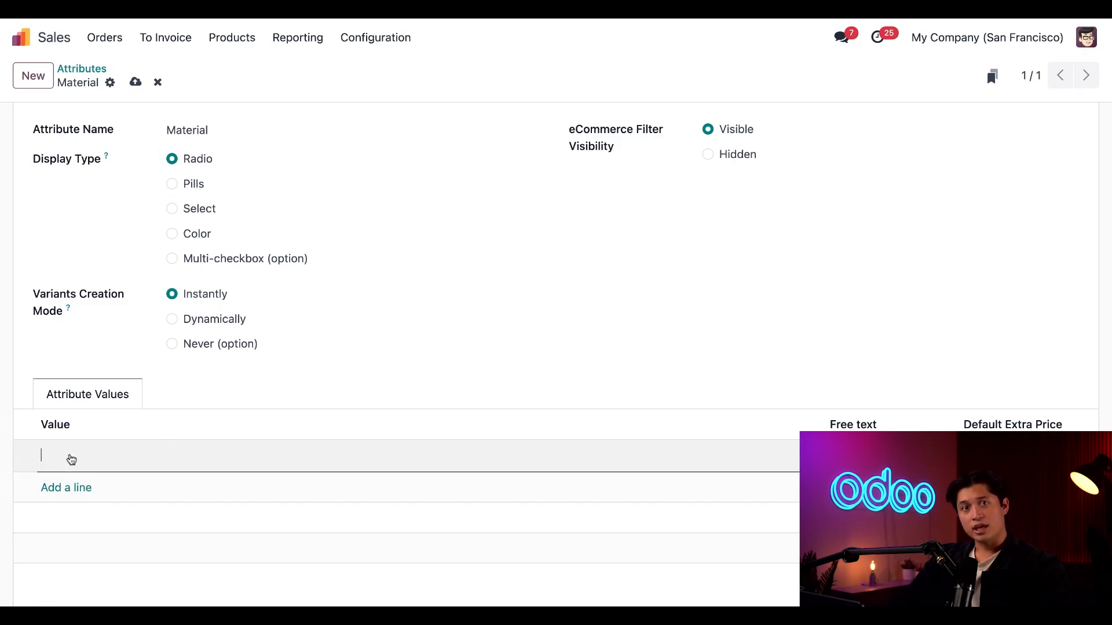
mouse_move(160, 458)
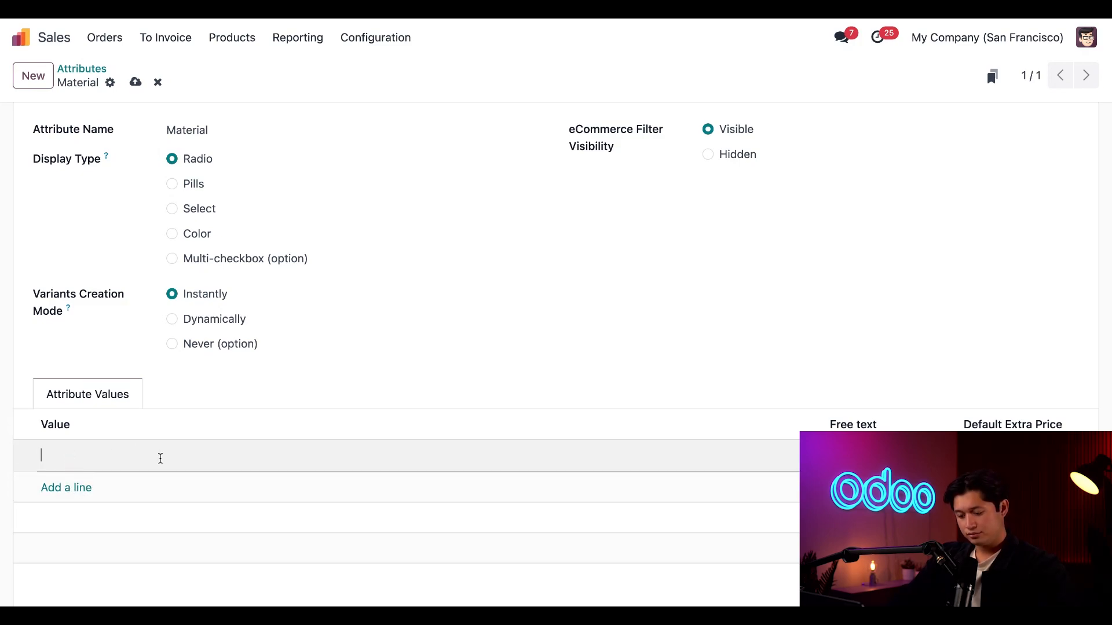
type("Cotton")
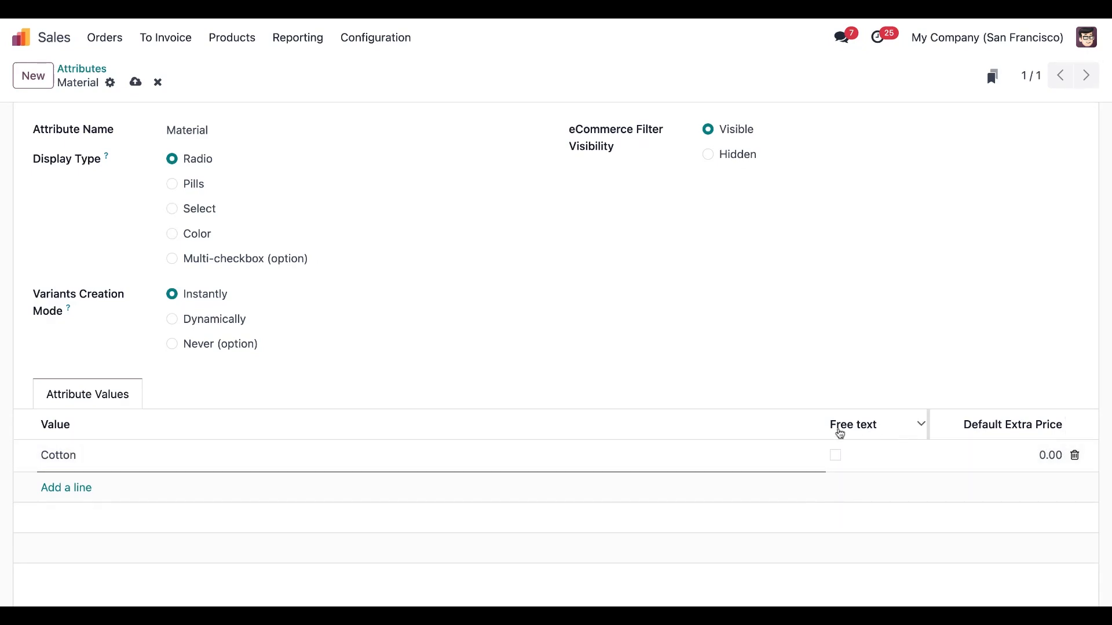
mouse_move(768, 413)
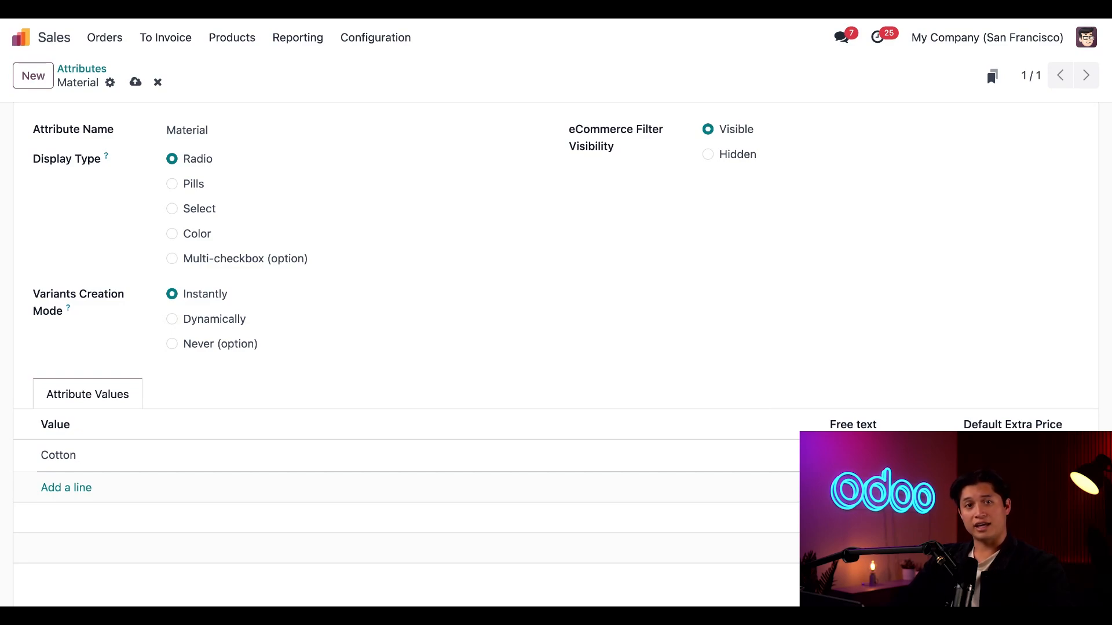
Add Fleece at 10.00 extra and Polyester at 5.00 extra as Material values
left_click(66, 487)
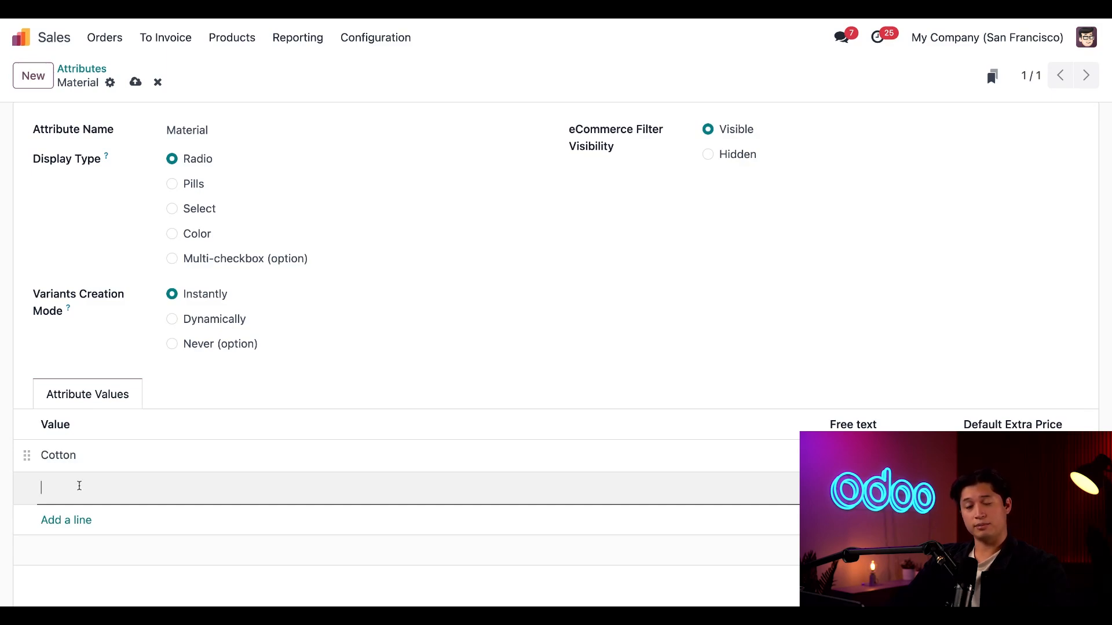
type("Flee")
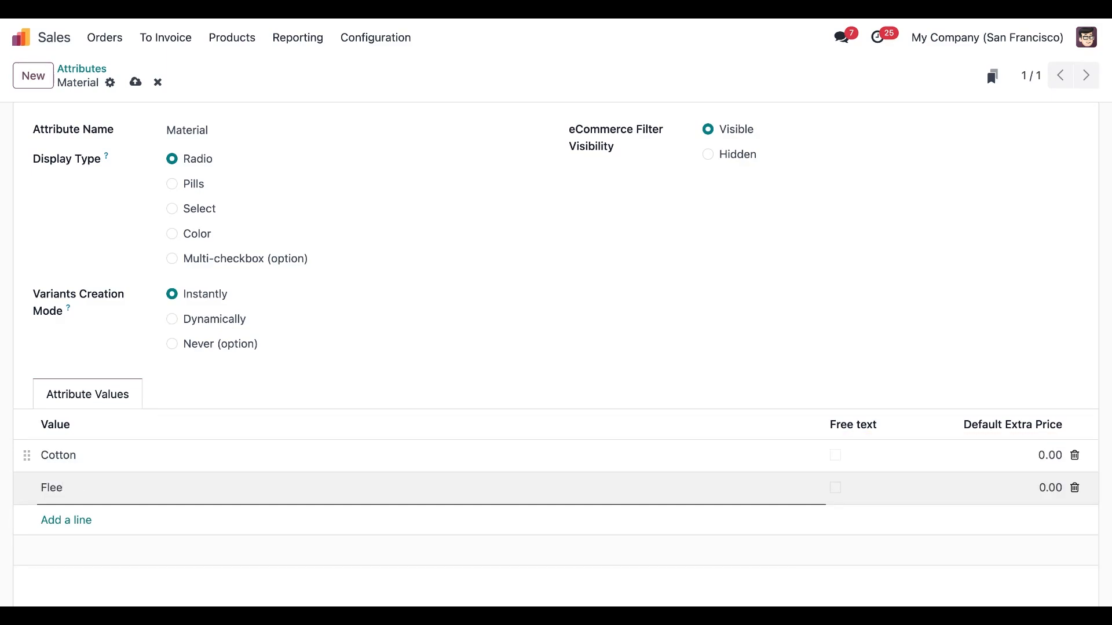
type("ce")
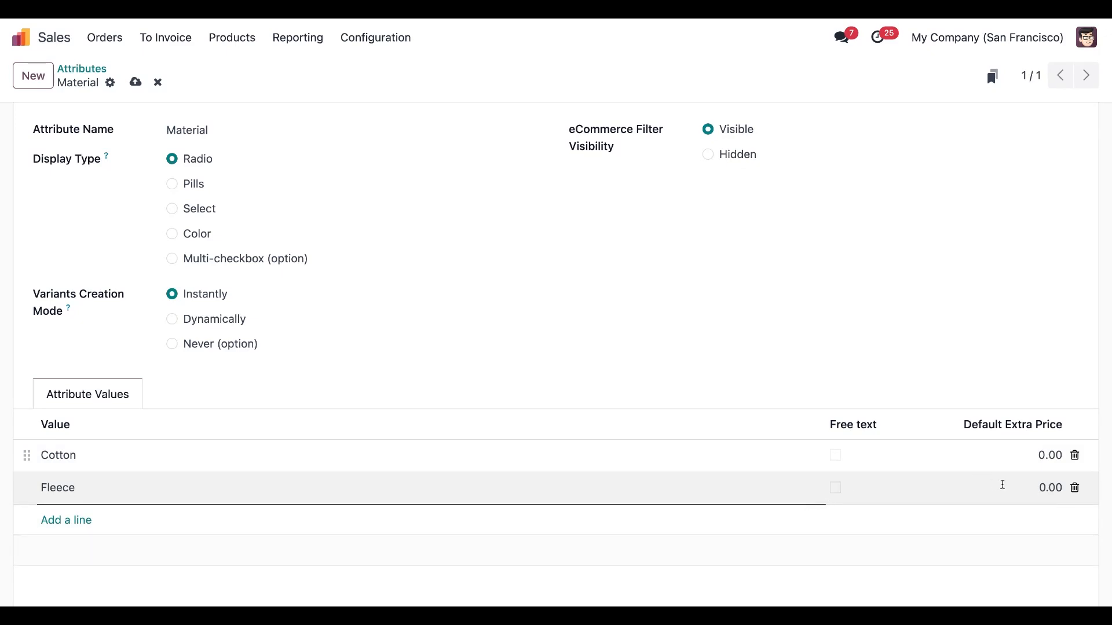
left_click(1049, 487)
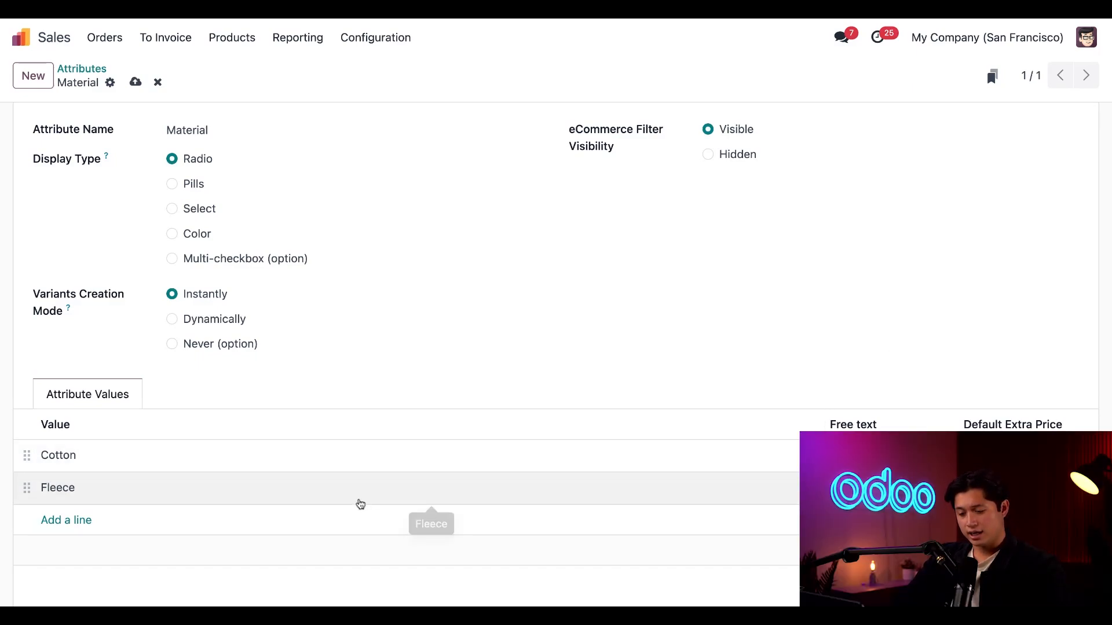
left_click(66, 520)
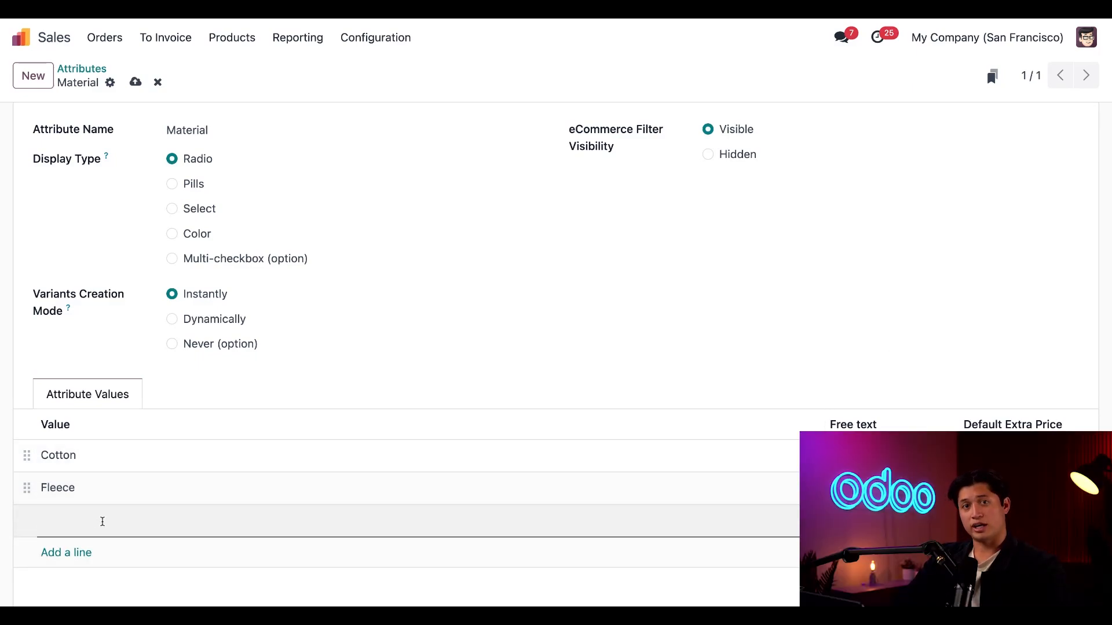
type("Polyester")
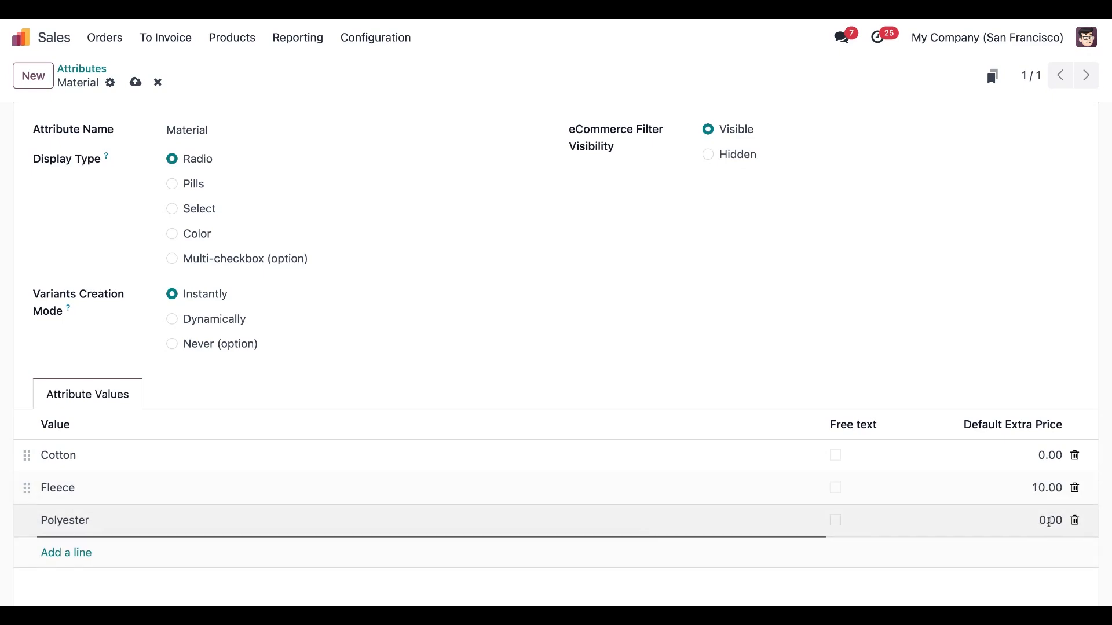
type("500.00")
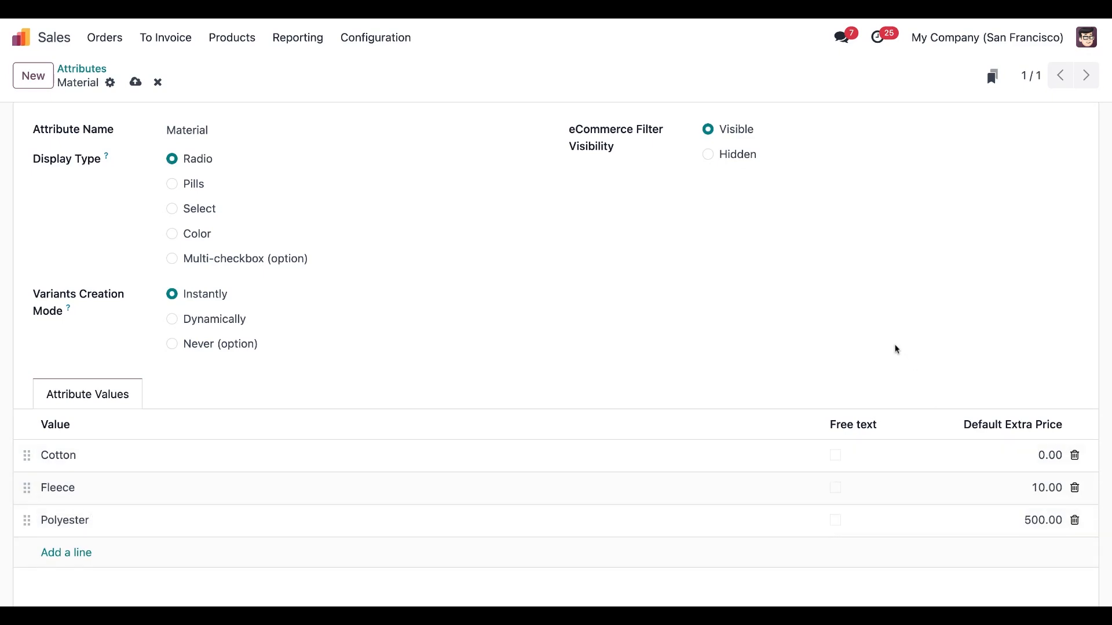
type("5.00")
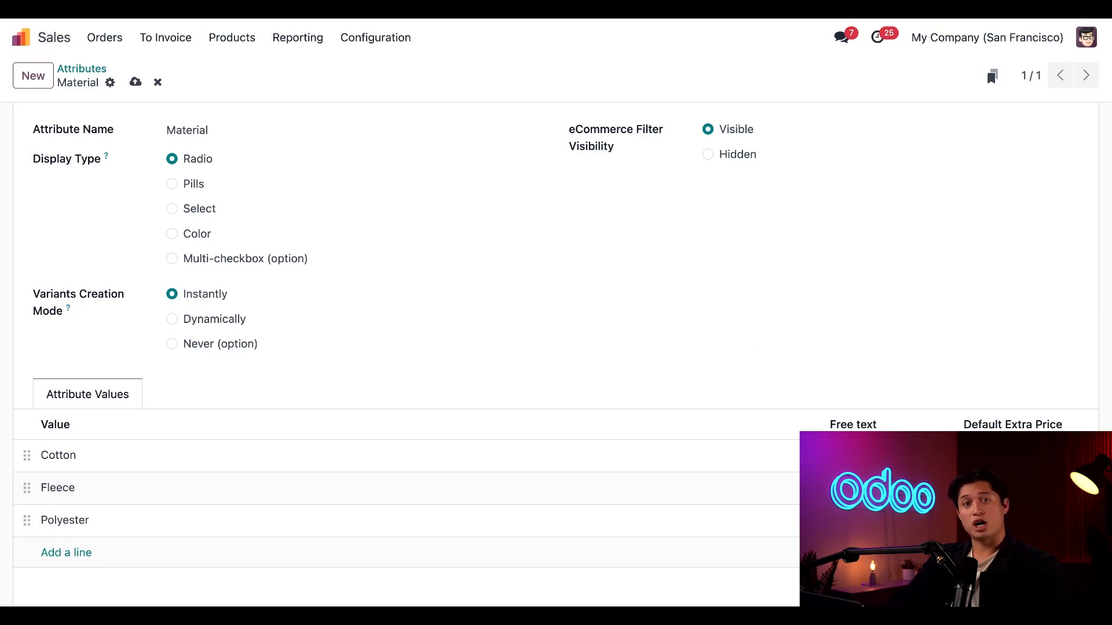
mouse_move(357, 90)
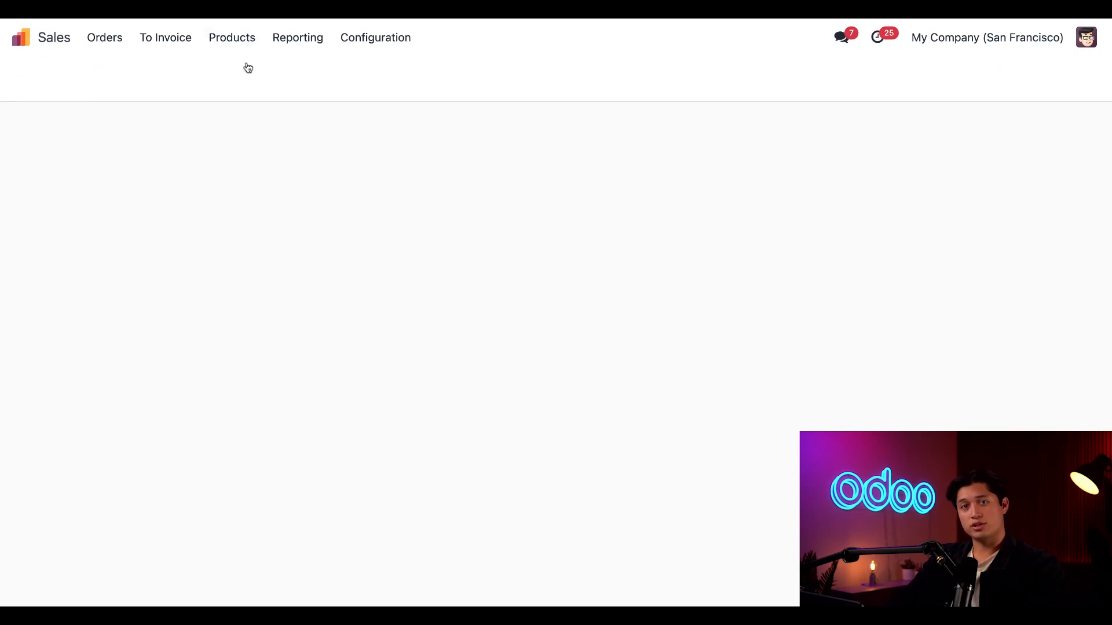
Open the Stealthy Wood Jacket product at its Attributes & Variants tab
left_click(231, 38)
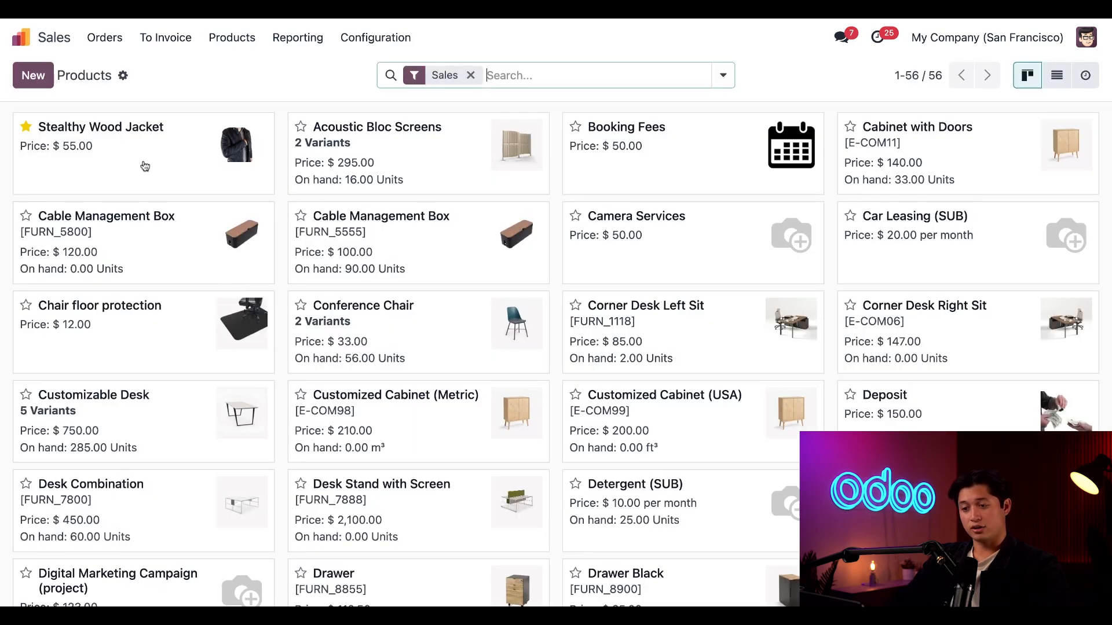
left_click(102, 127)
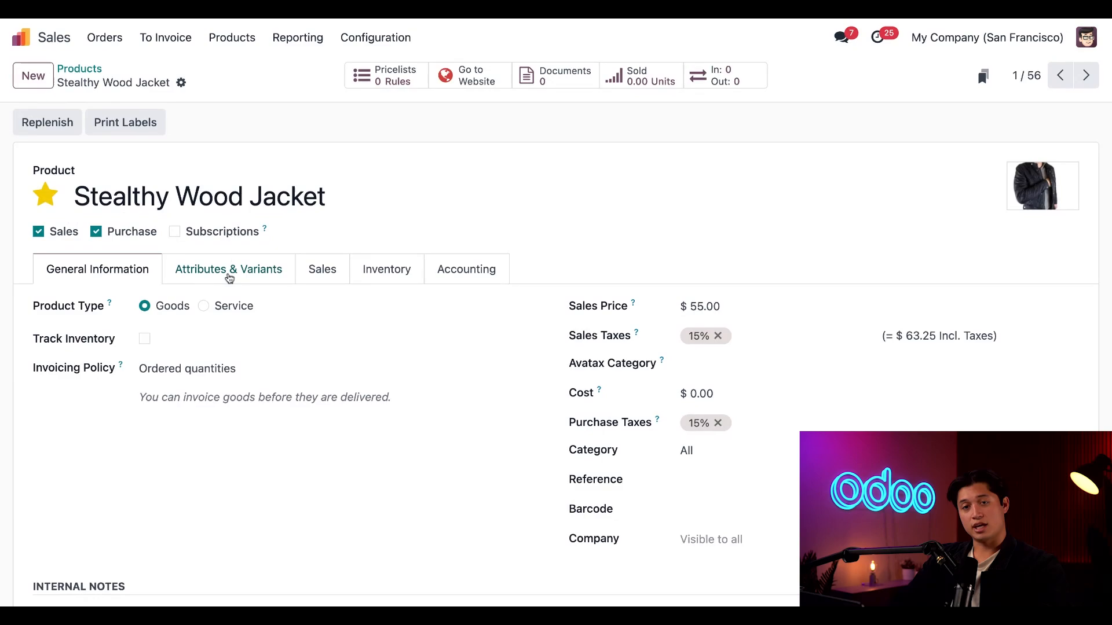
left_click(229, 269)
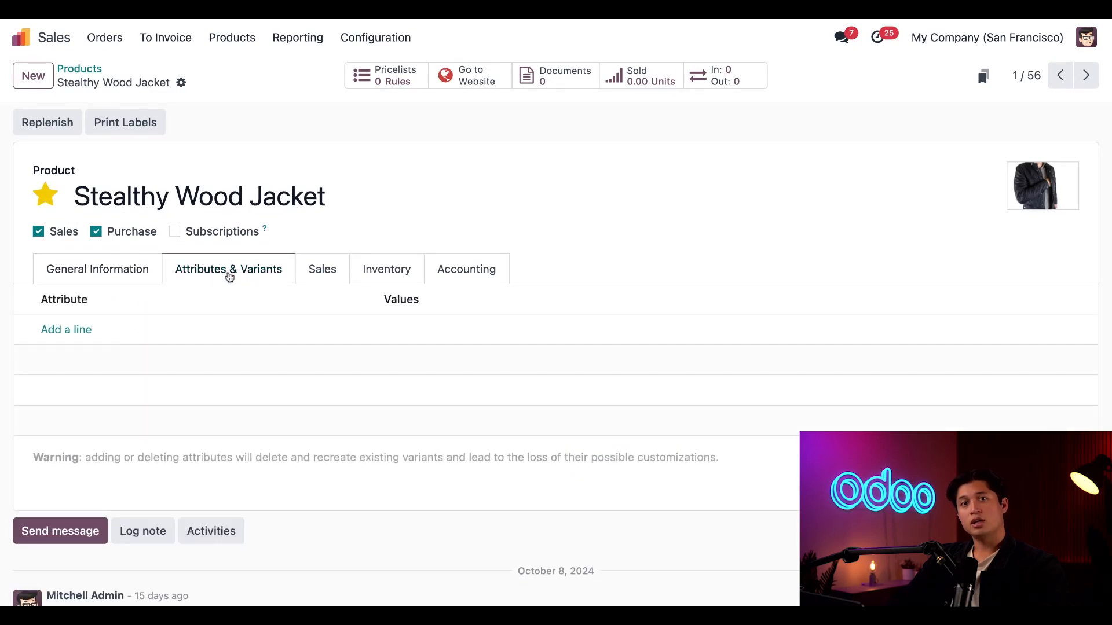
Add a Material attribute line with Cotton, Fleece and Polyester values
left_click(66, 329)
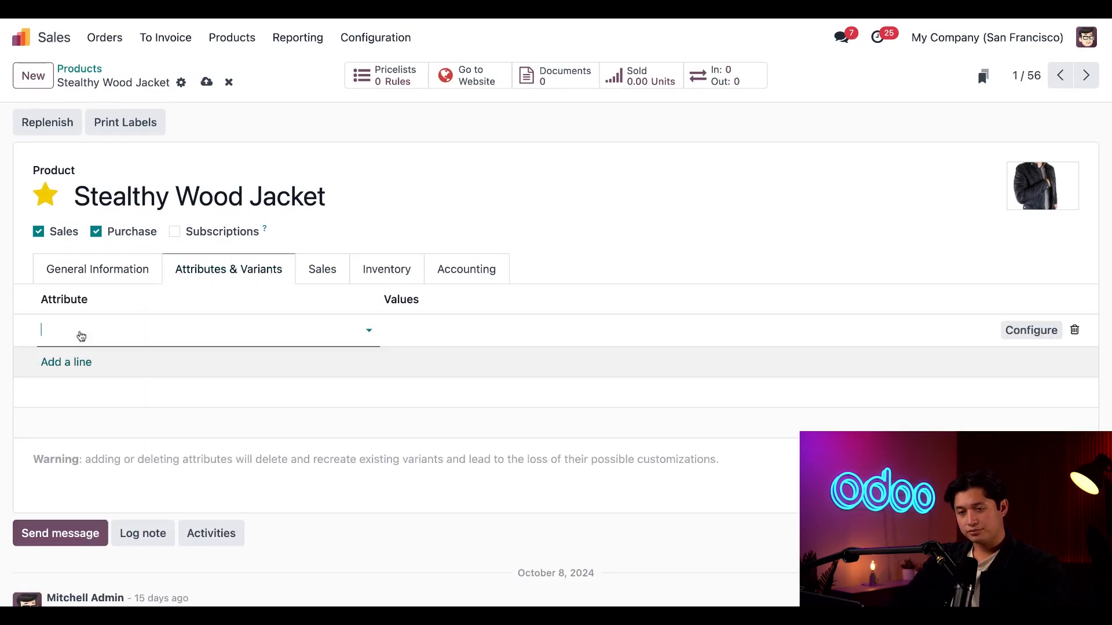
left_click(206, 329)
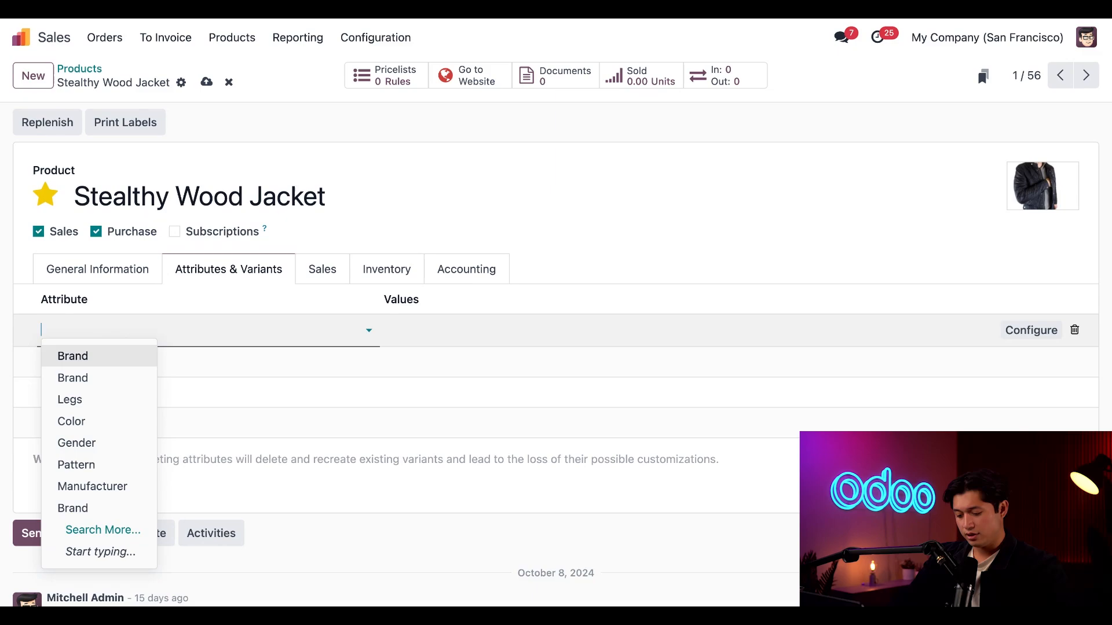
type("mat")
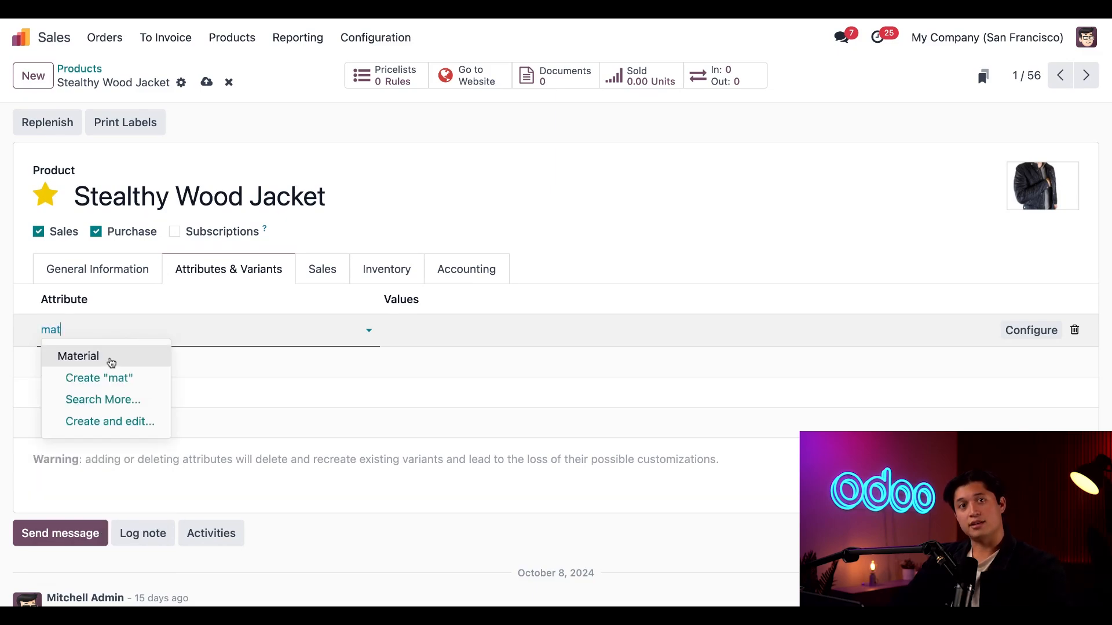
left_click(79, 356)
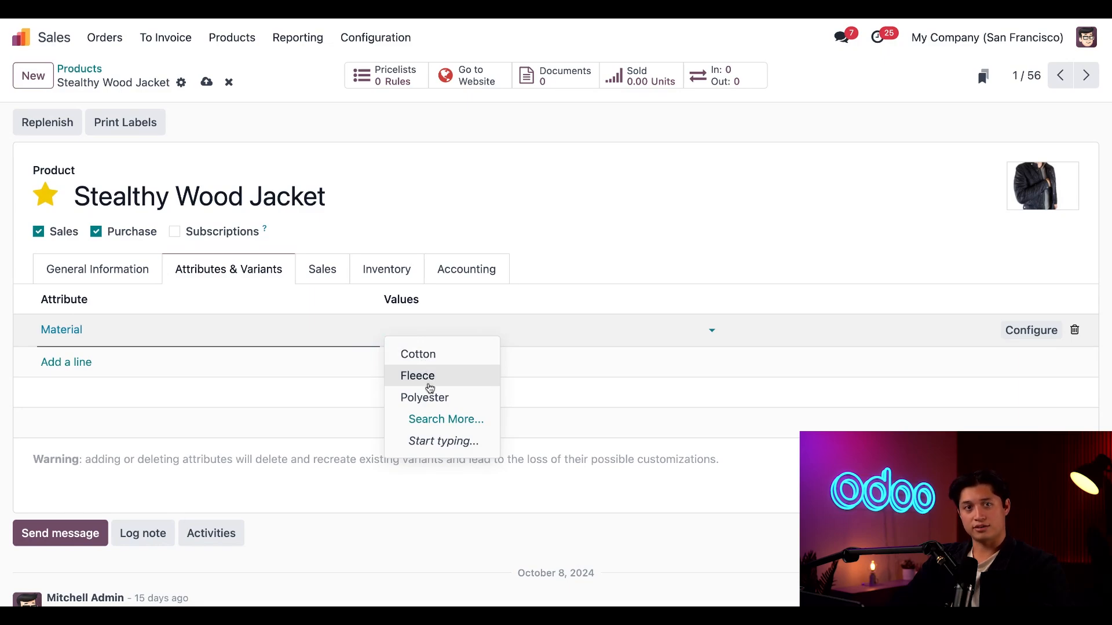
left_click(418, 353)
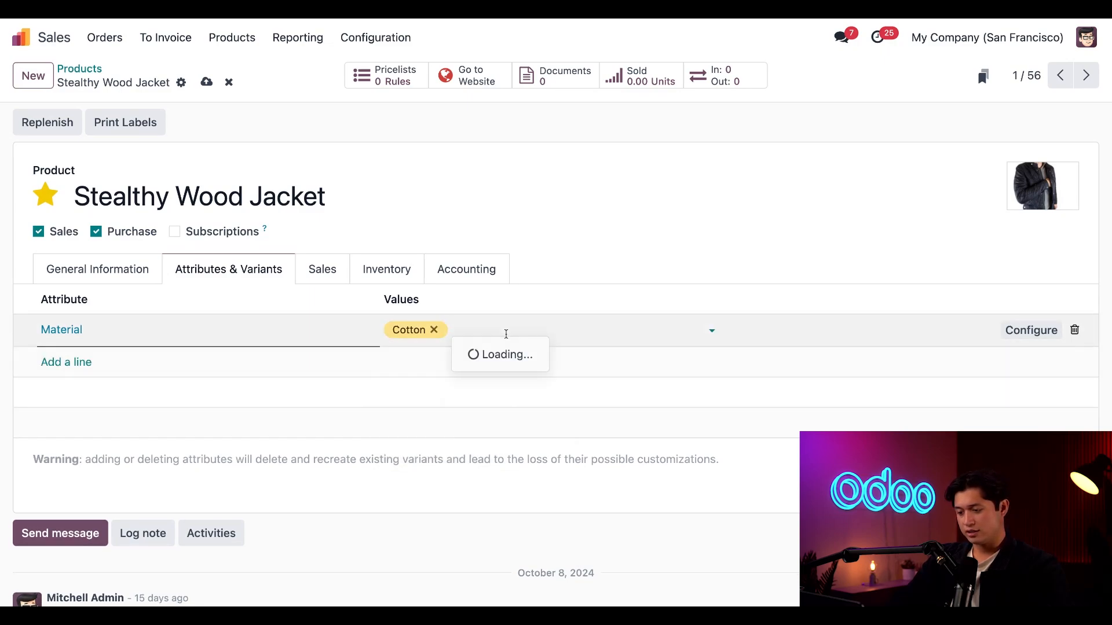
left_click(550, 376)
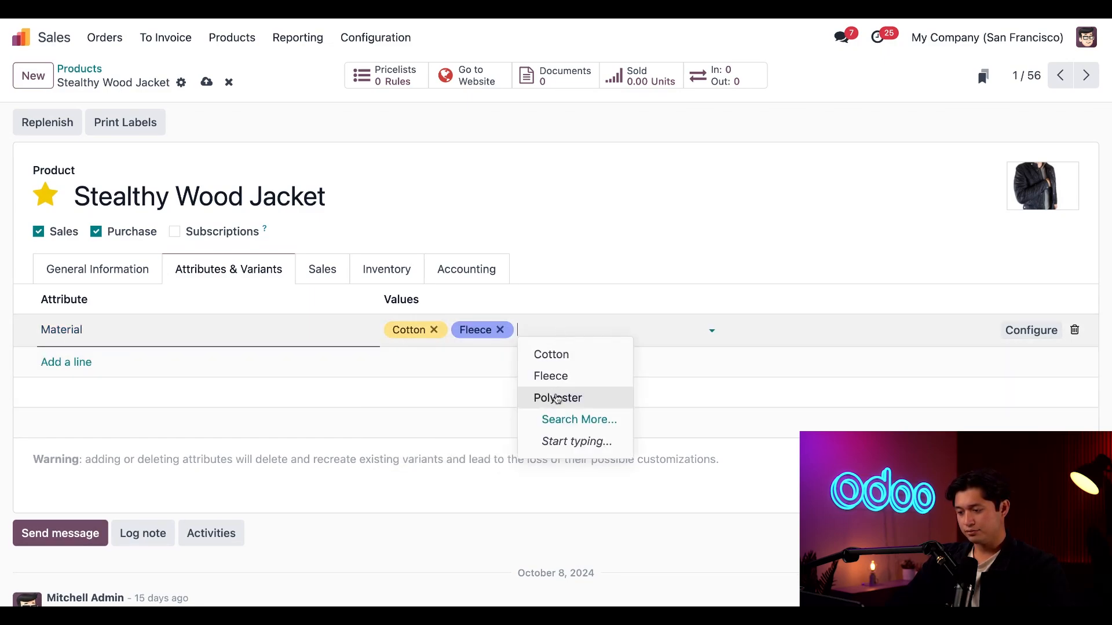
left_click(557, 398)
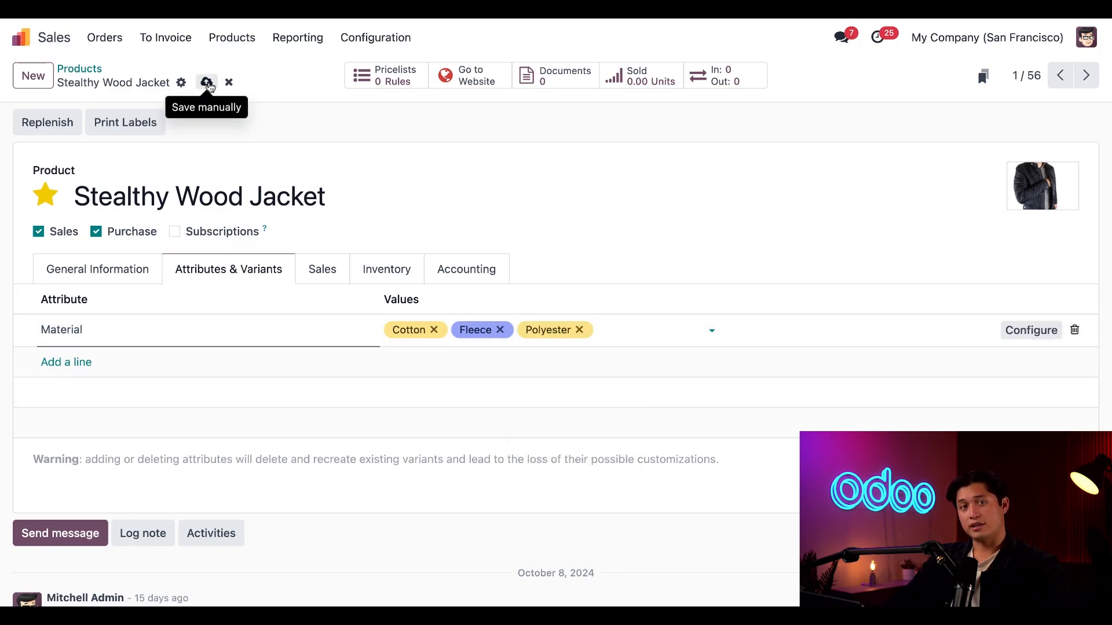
Save the jacket and list its three variants priced 55.00, 65.00 and 60.00
left_click(206, 82)
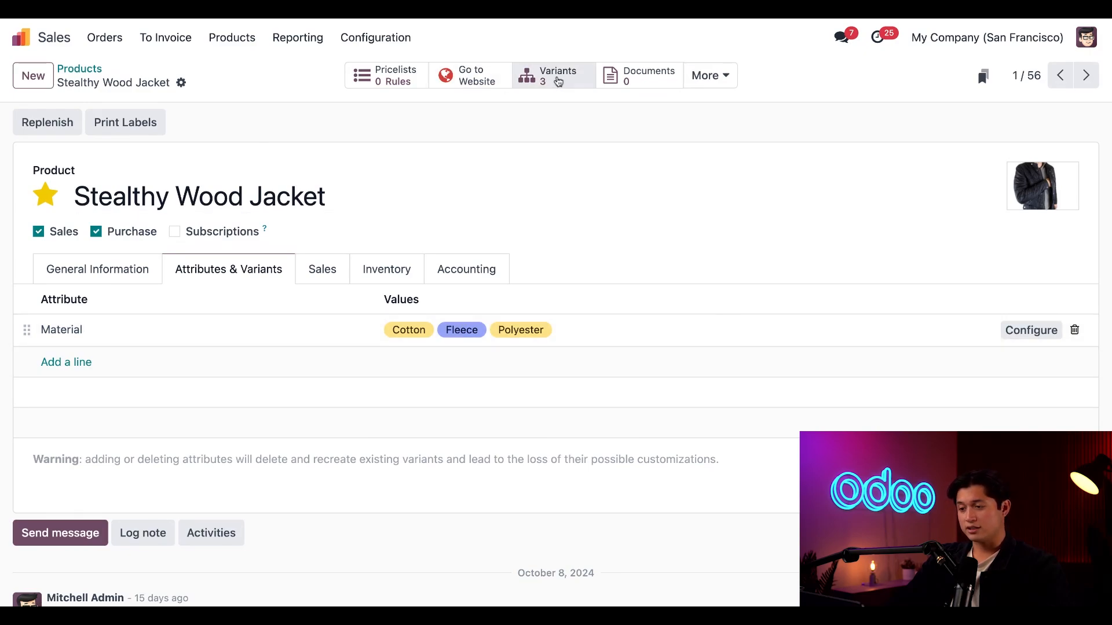
left_click(553, 76)
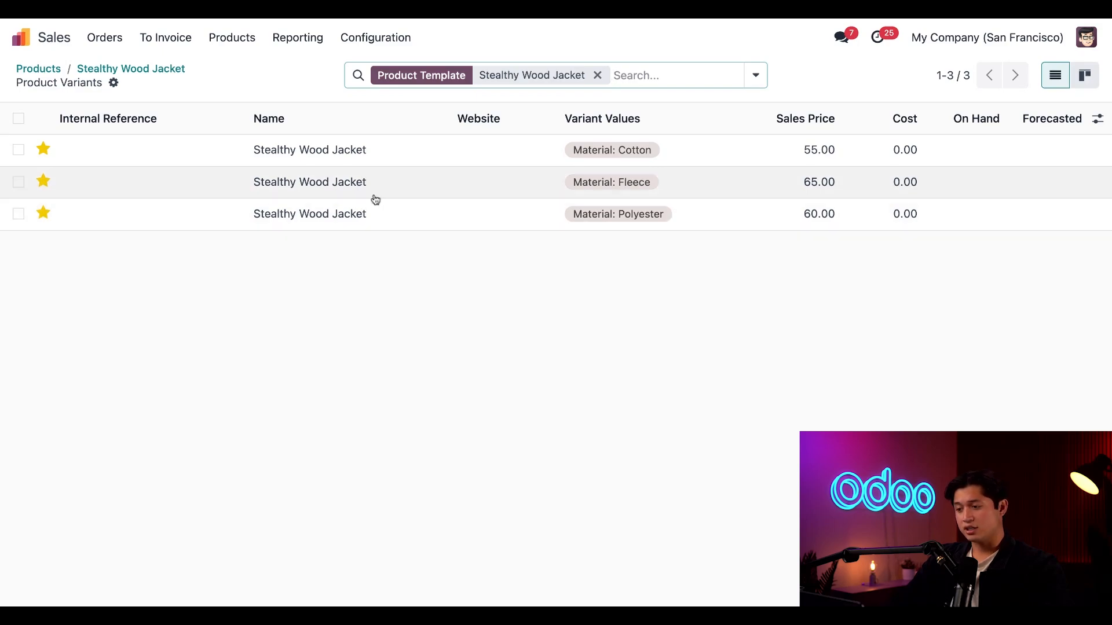
Open the Material: Cotton variant, priced 55.00 with zero cost
left_click(309, 150)
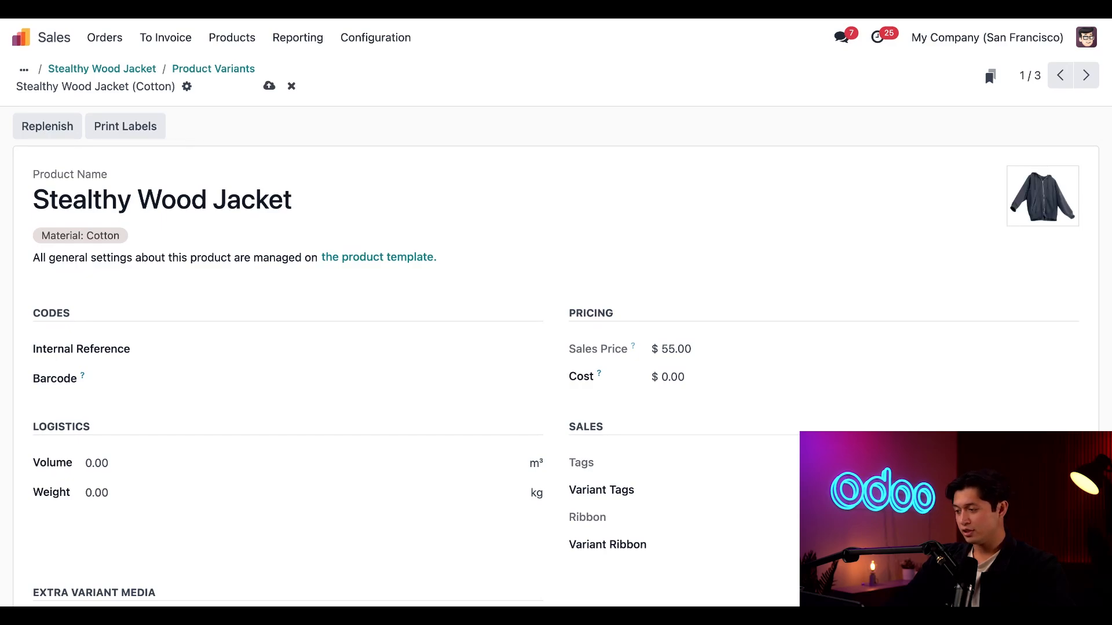
mouse_move(674, 359)
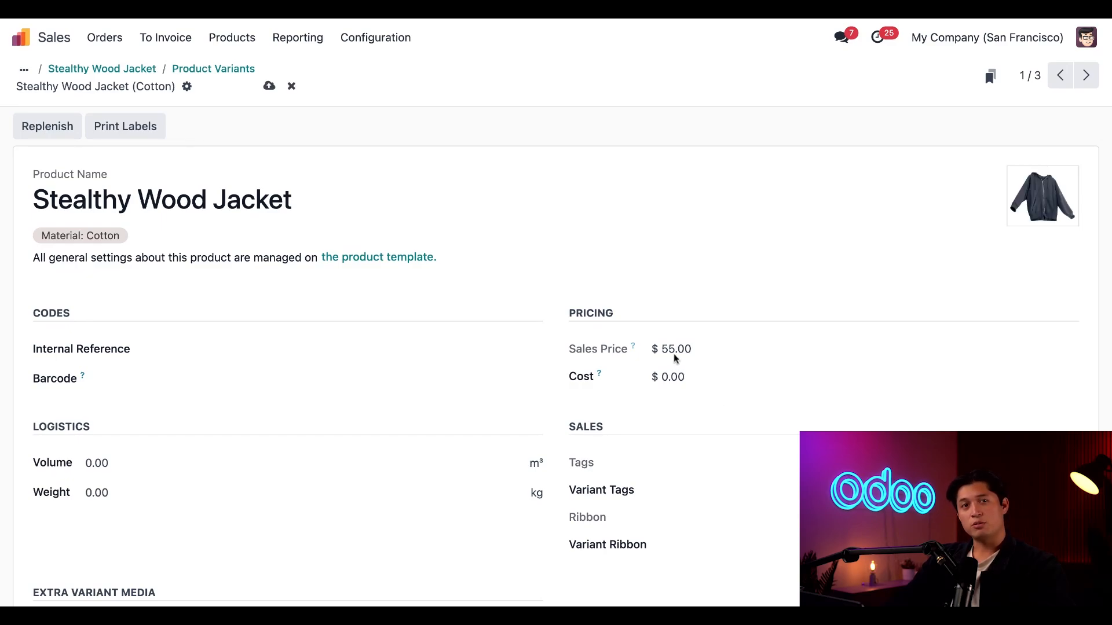
mouse_move(835, 326)
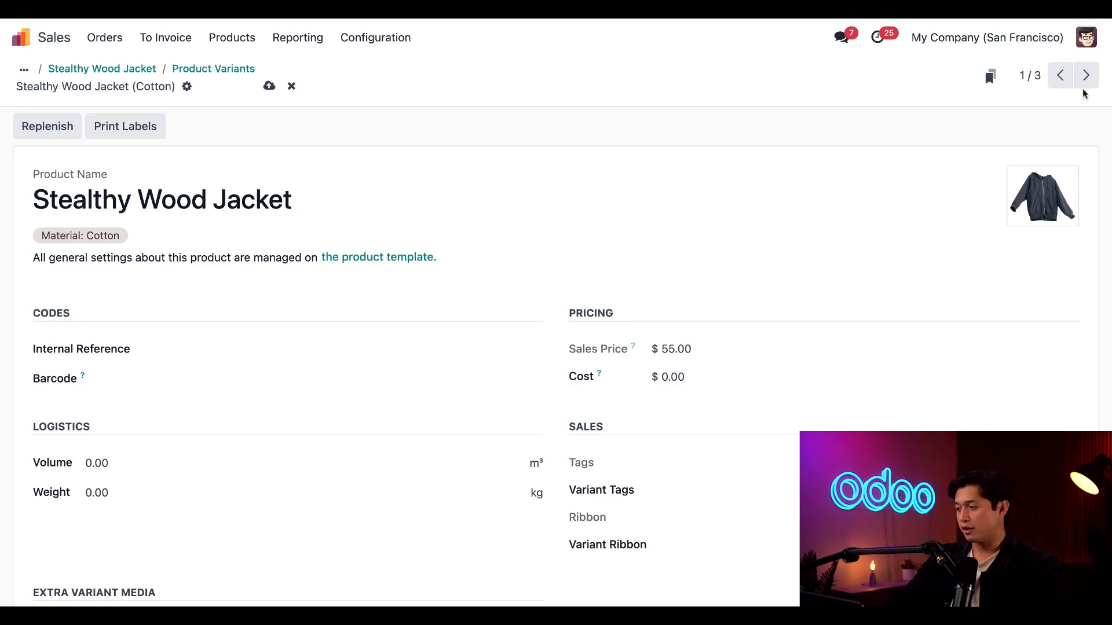
View the Fleece variant at $65.00, then return to the Stealthy Wood Jacket product
left_click(1085, 75)
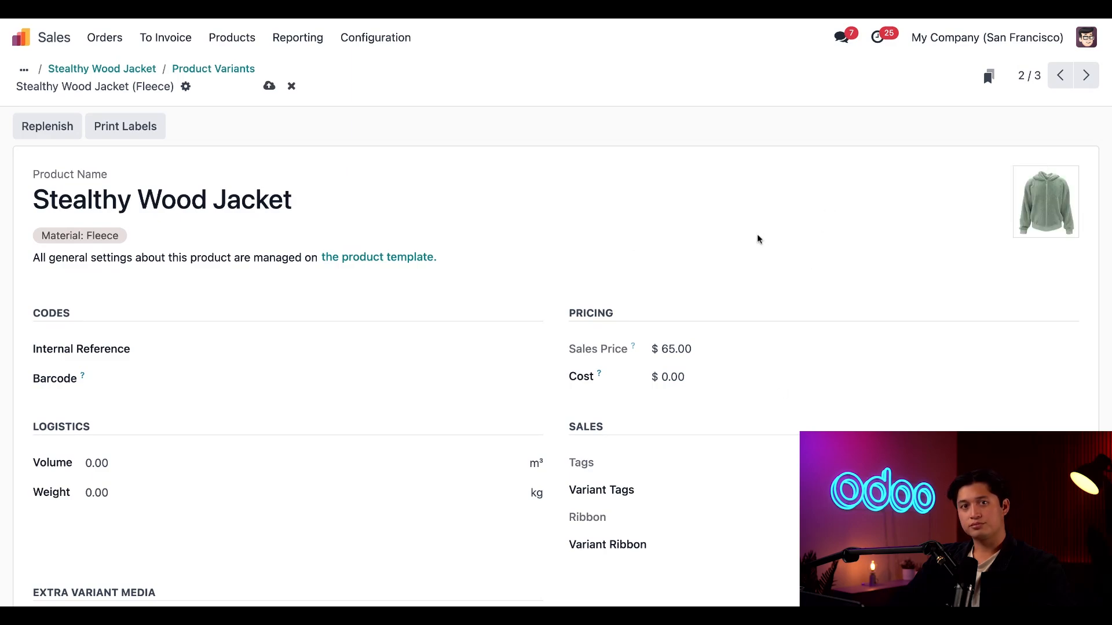
mouse_move(729, 232)
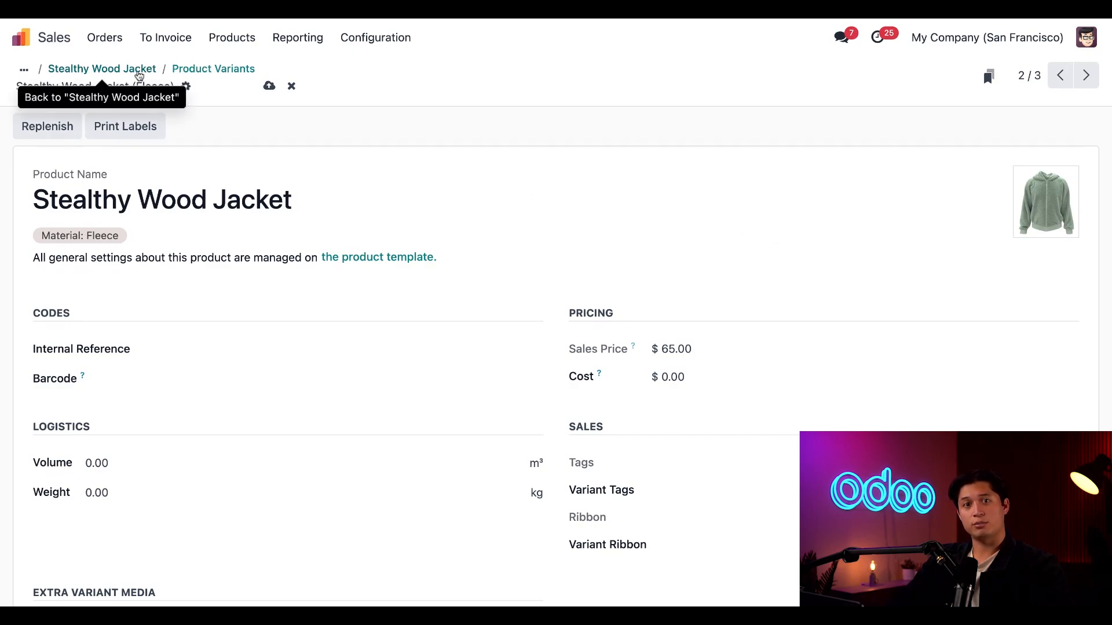
left_click(102, 68)
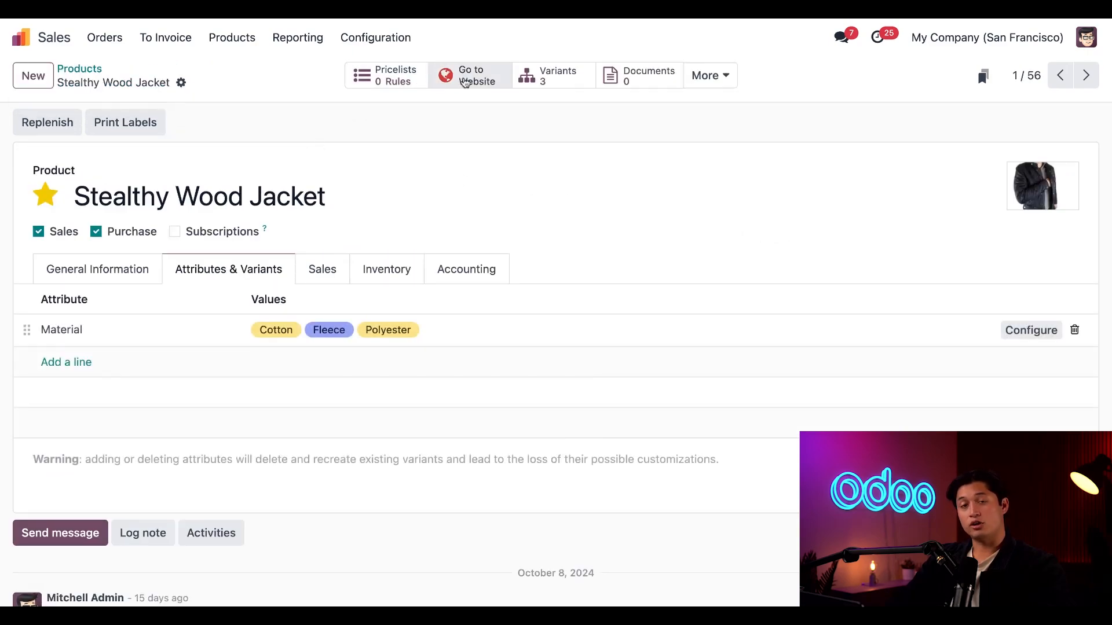
On the jacket's website page, preview Fleece, then Polyester at $60.00
left_click(470, 75)
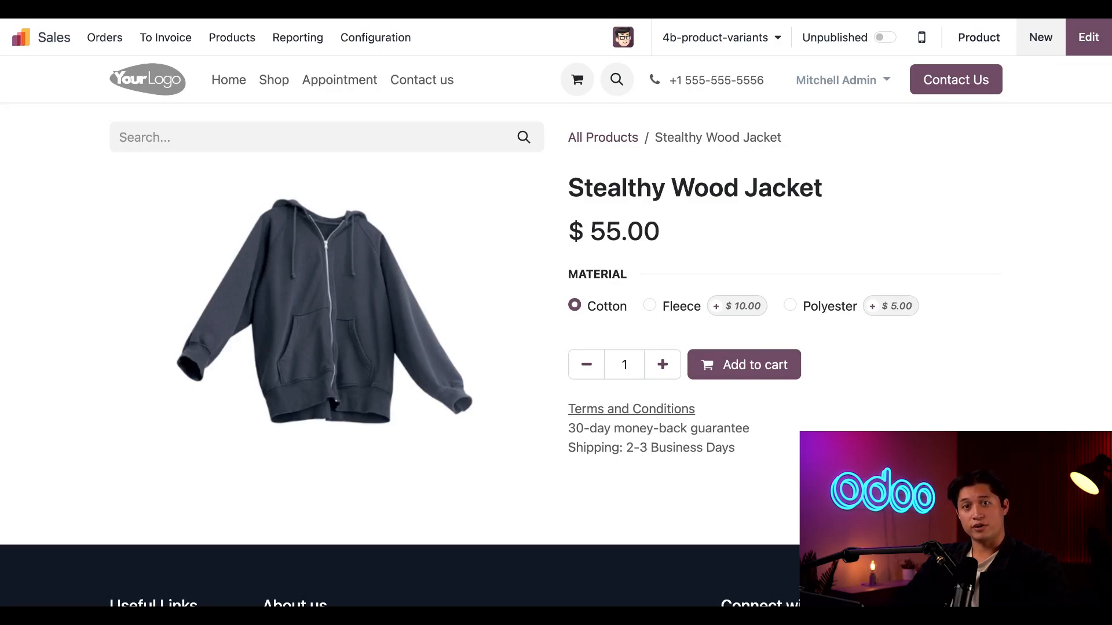
mouse_move(531, 326)
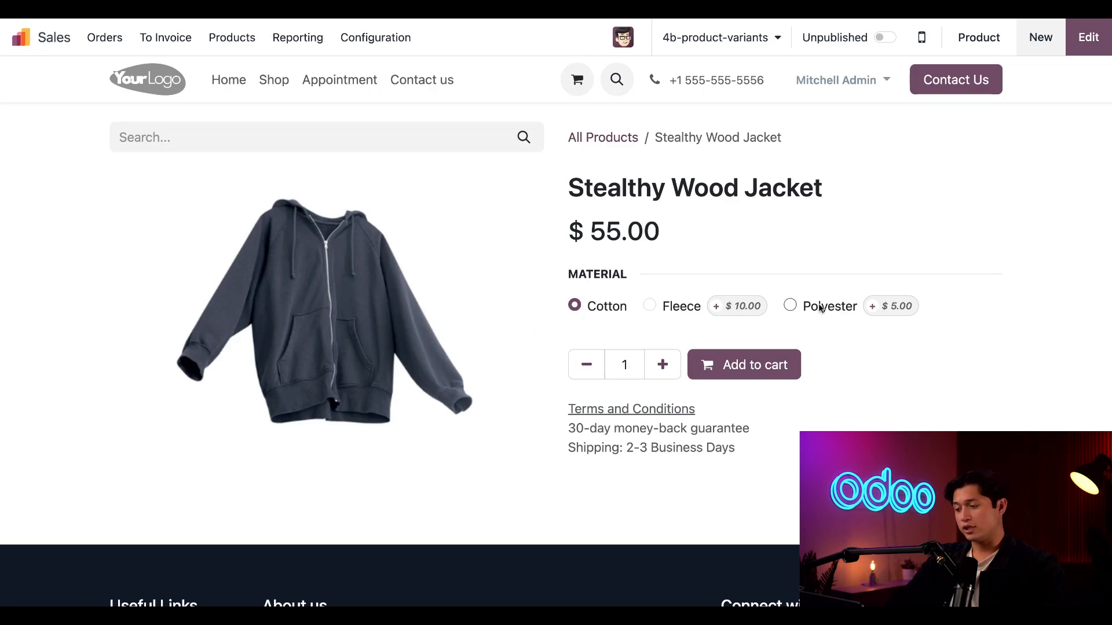
left_click(648, 305)
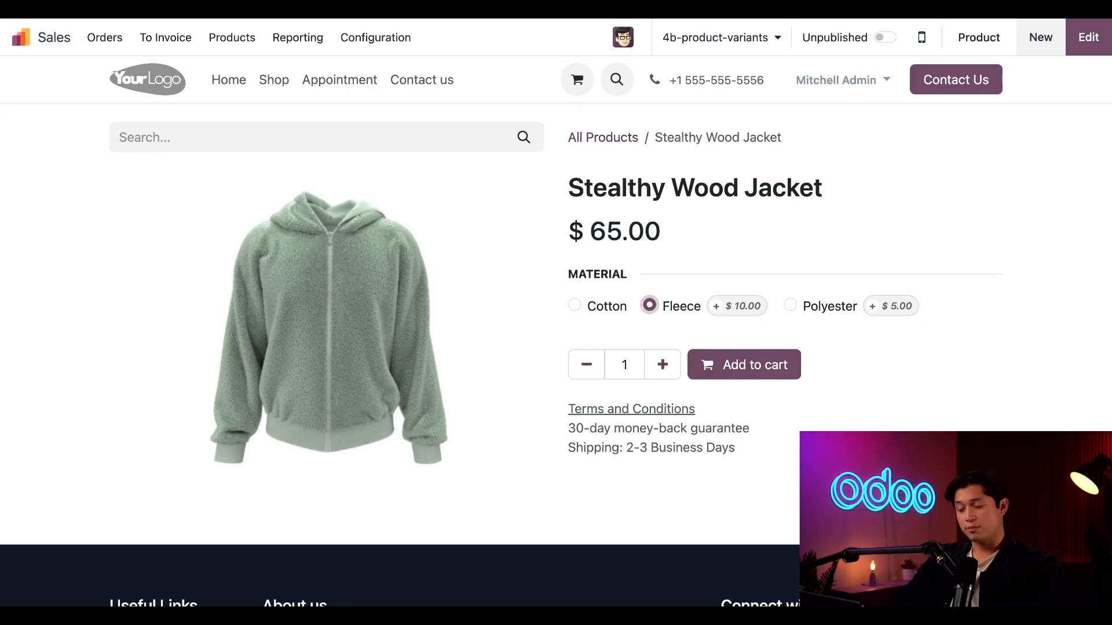
left_click(790, 306)
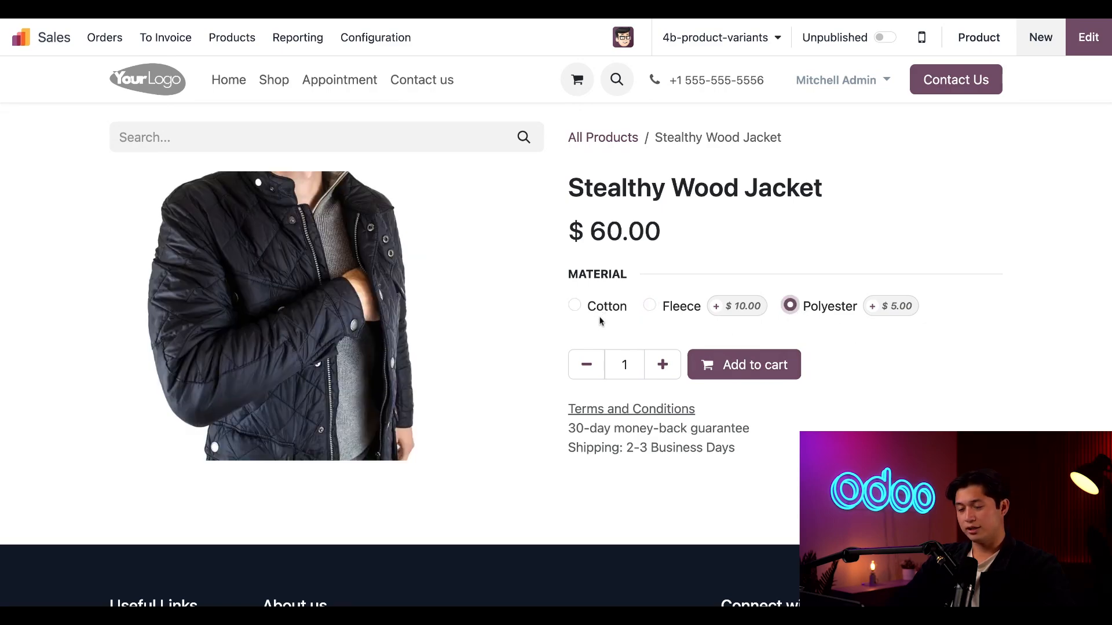